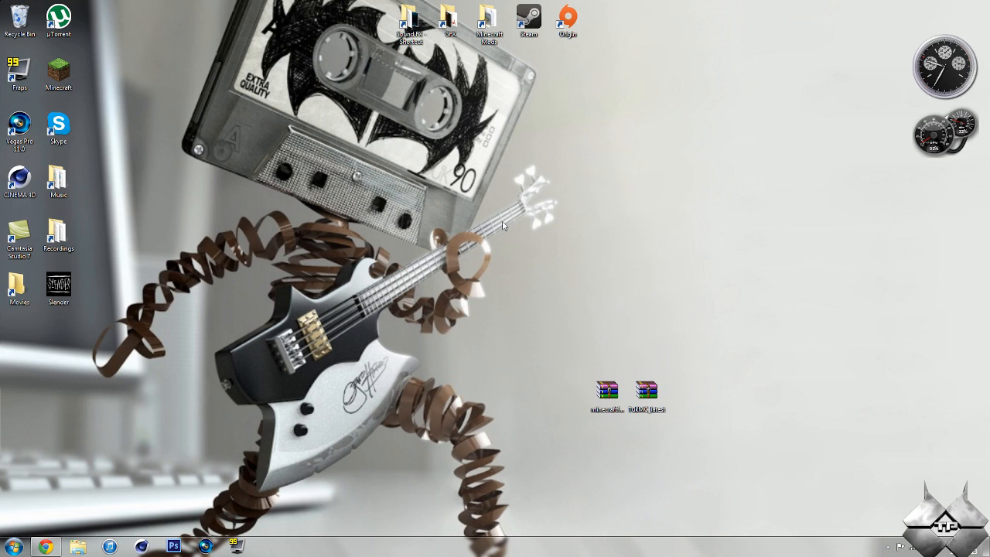
{"action": "mouse_move", "coordinate": [244, 69]}
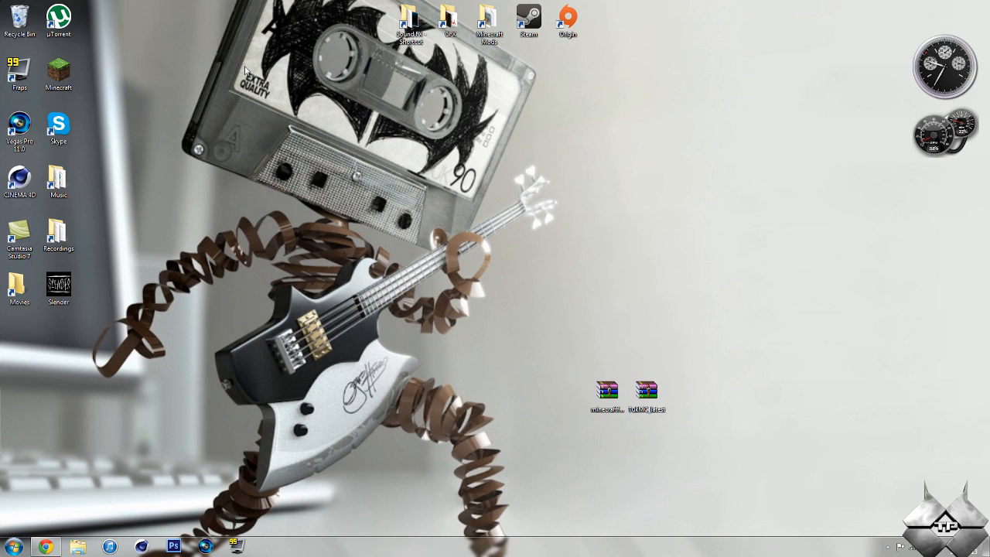
Launch Minecraft from the desktop shortcut and log in through the launcher.
{"action": "left_click", "coordinate": [55, 71]}
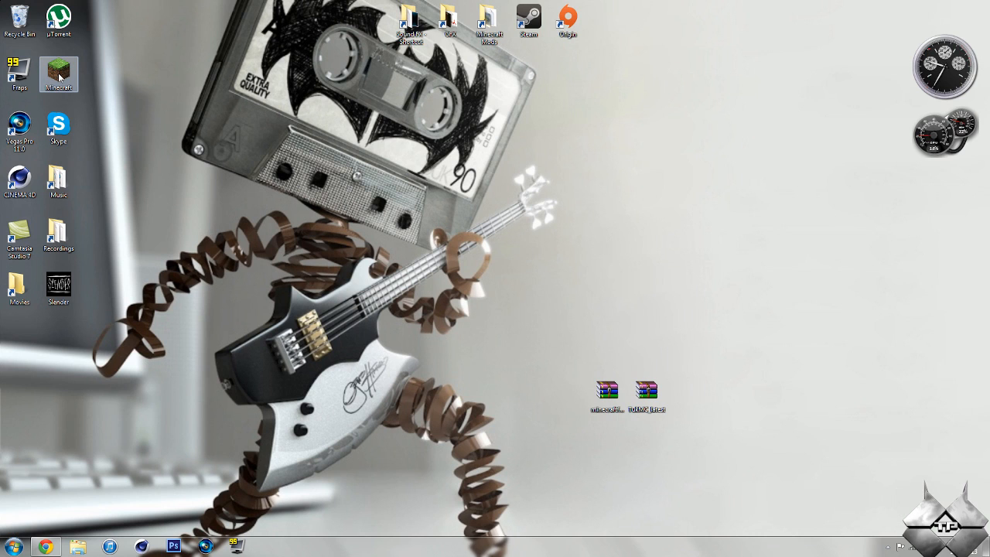
{"action": "double_click", "coordinate": [58, 69]}
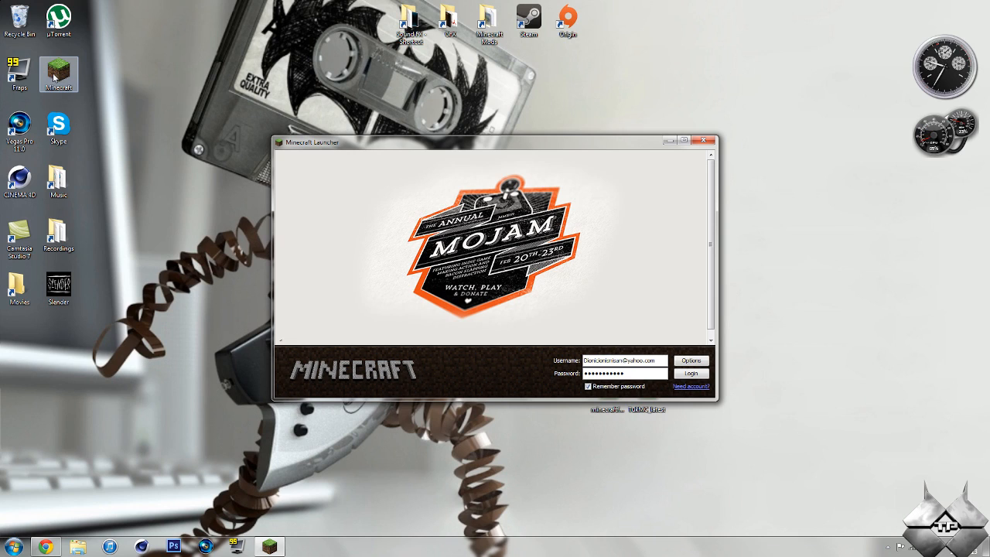
{"action": "mouse_move", "coordinate": [99, 58]}
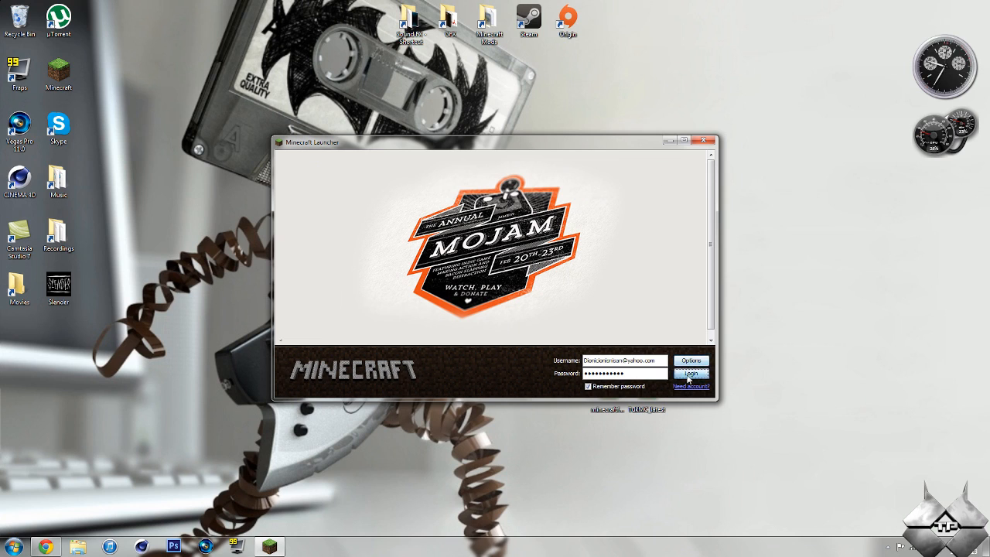
{"action": "left_click", "coordinate": [689, 373]}
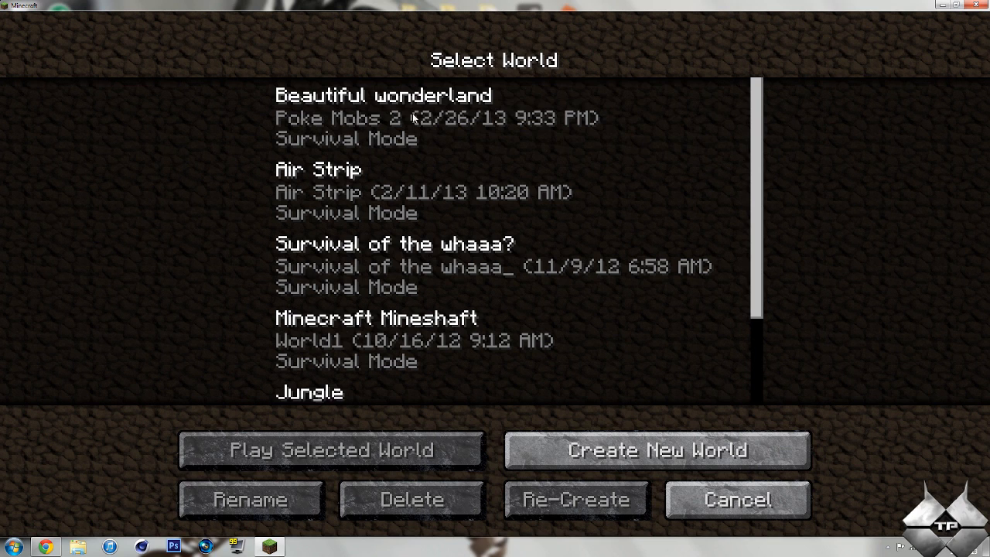
Load the selected survival world in Extreme Hills.
{"action": "left_click", "coordinate": [331, 450]}
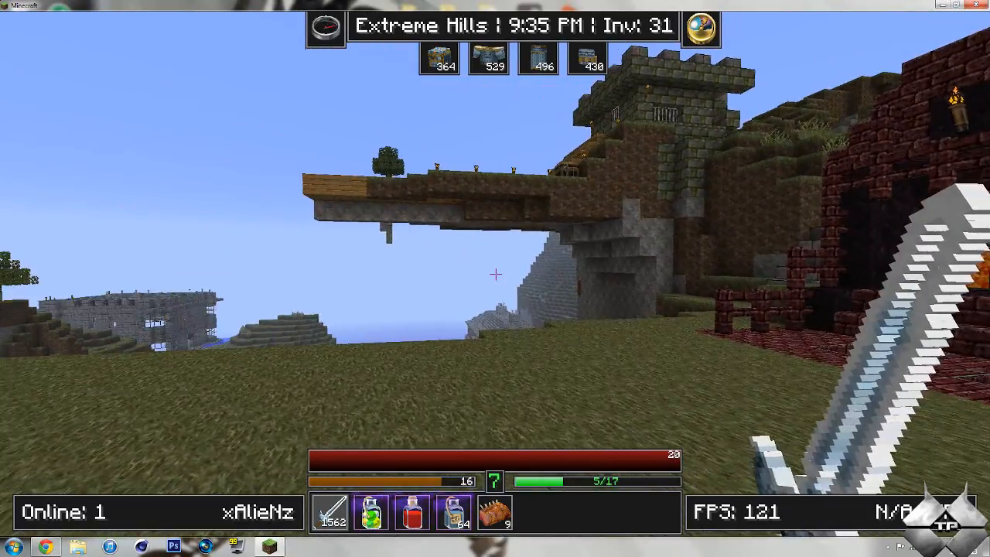
{"action": "mouse_move", "coordinate": [495, 275]}
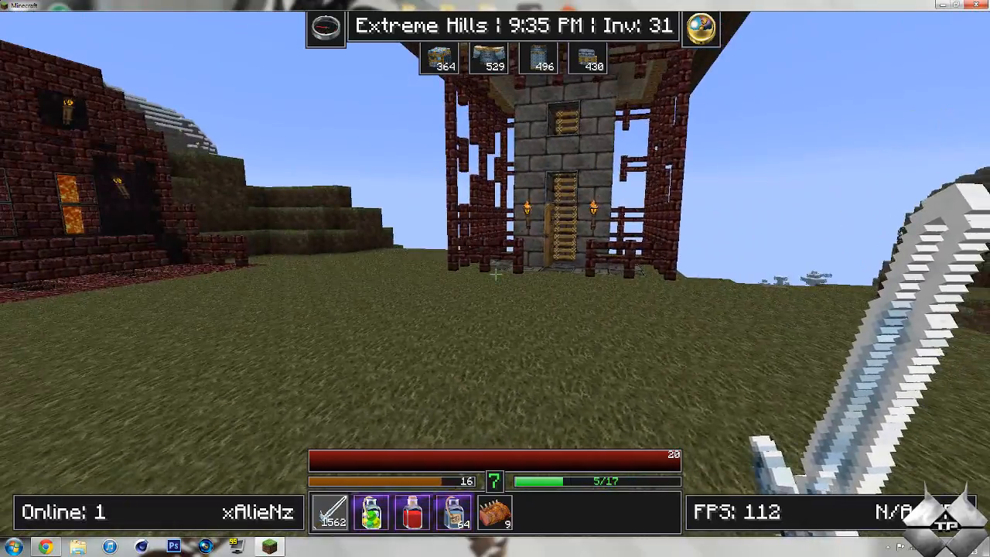
{"action": "mouse_move", "coordinate": [495, 273]}
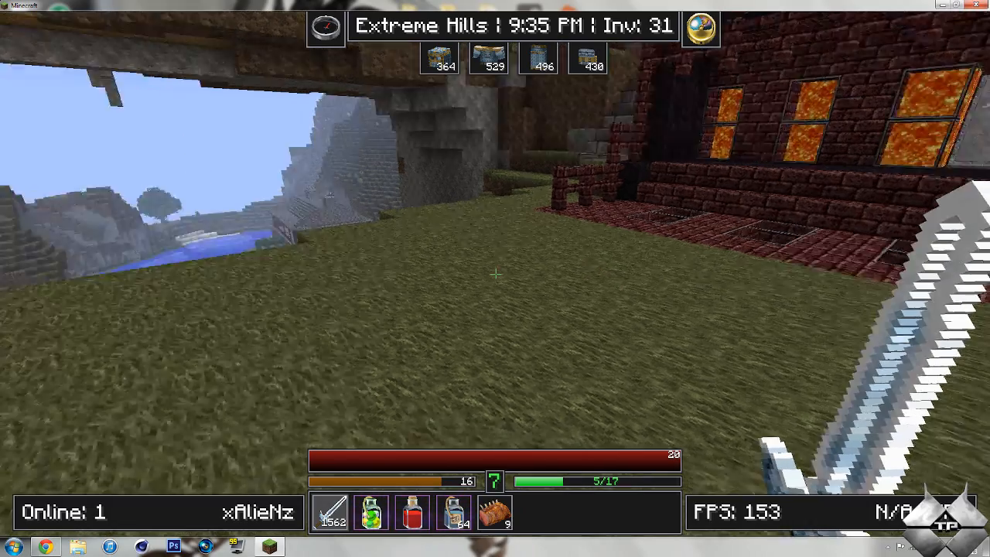
{"action": "mouse_move", "coordinate": [495, 272]}
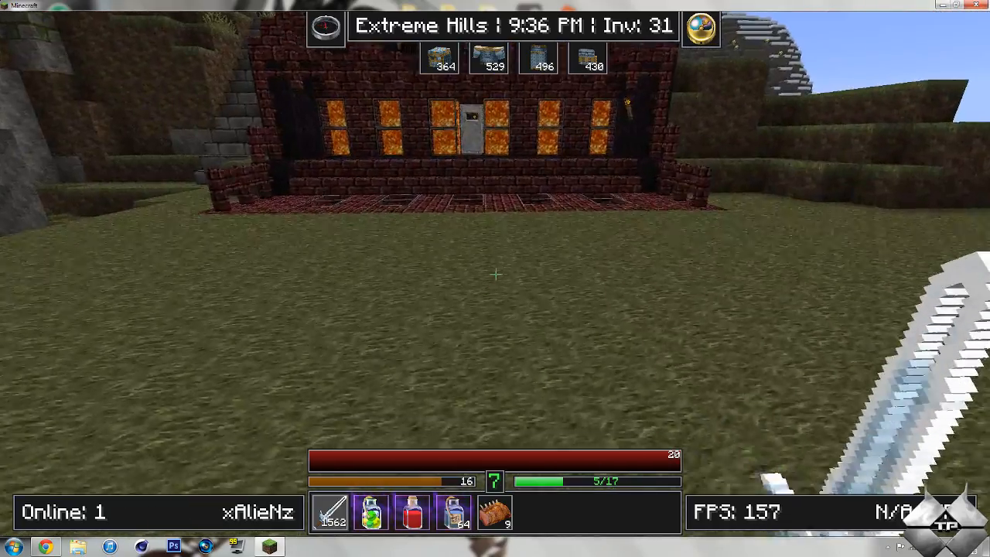
{"action": "mouse_move", "coordinate": [495, 275]}
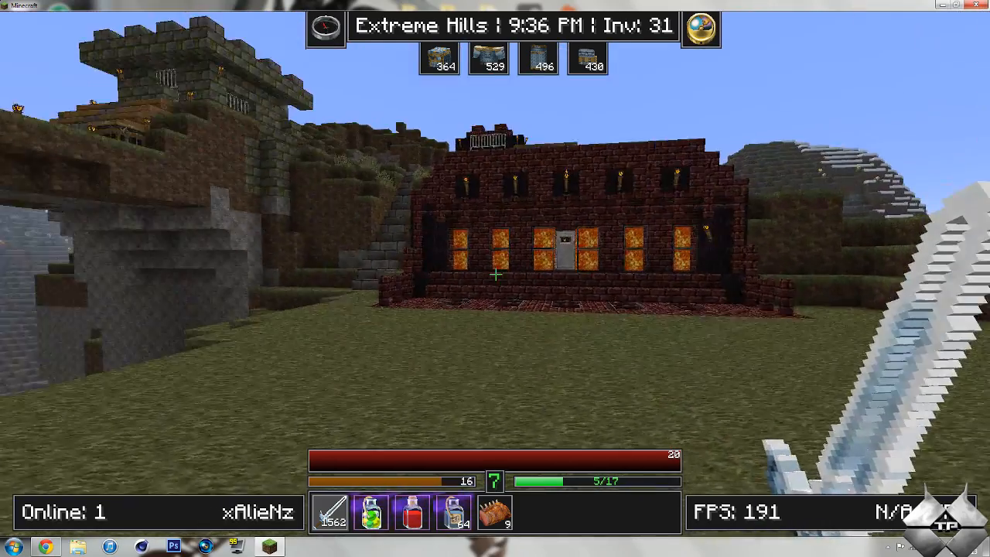
{"action": "mouse_move", "coordinate": [495, 276]}
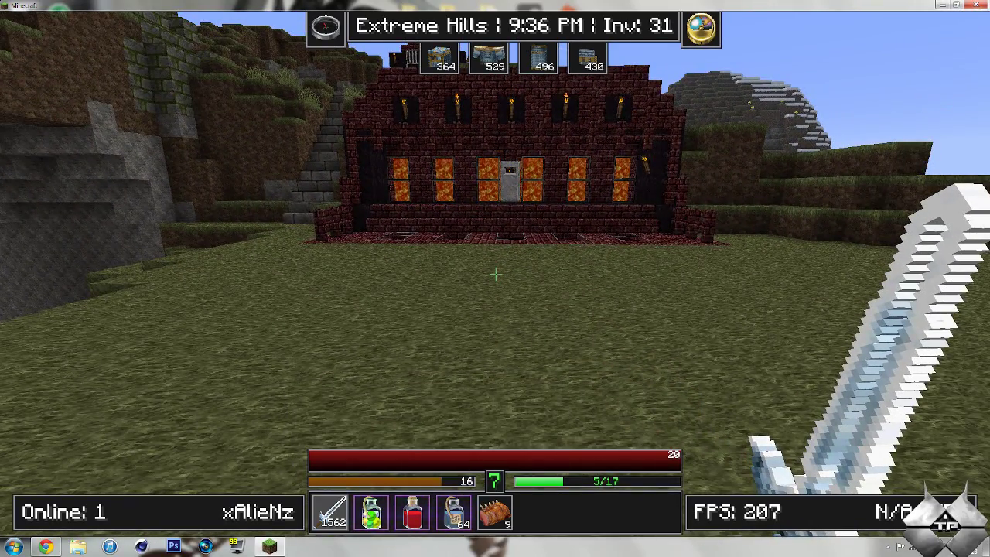
Walk around the base holding cooked porkchop to show its healing value on the hotbar.
{"action": "key", "text": "w"}
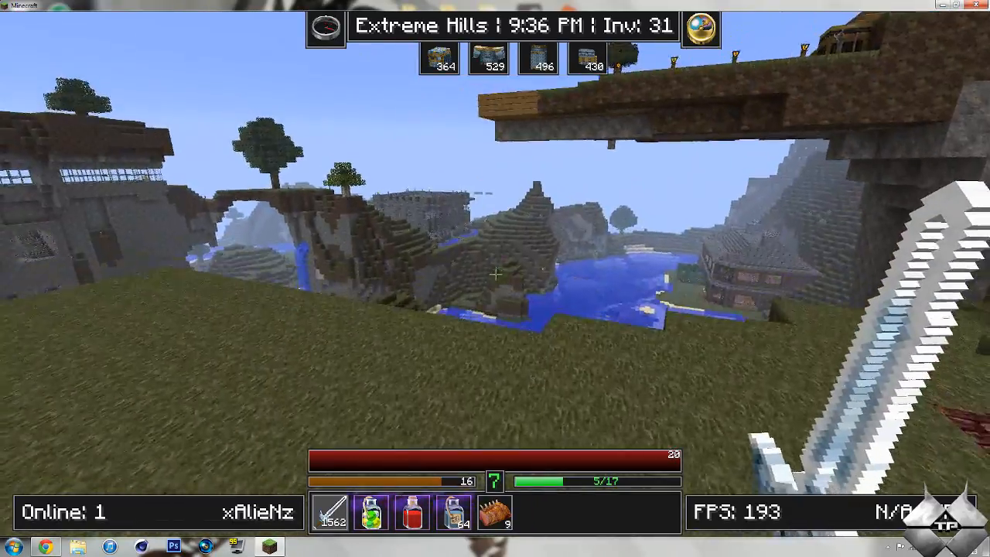
{"action": "mouse_move", "coordinate": [495, 279]}
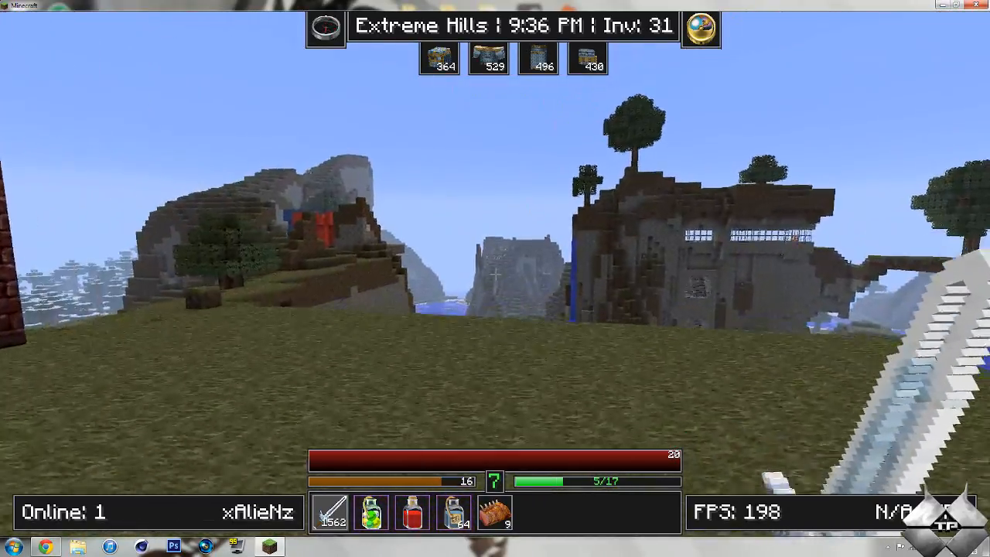
{"action": "mouse_move", "coordinate": [495, 278]}
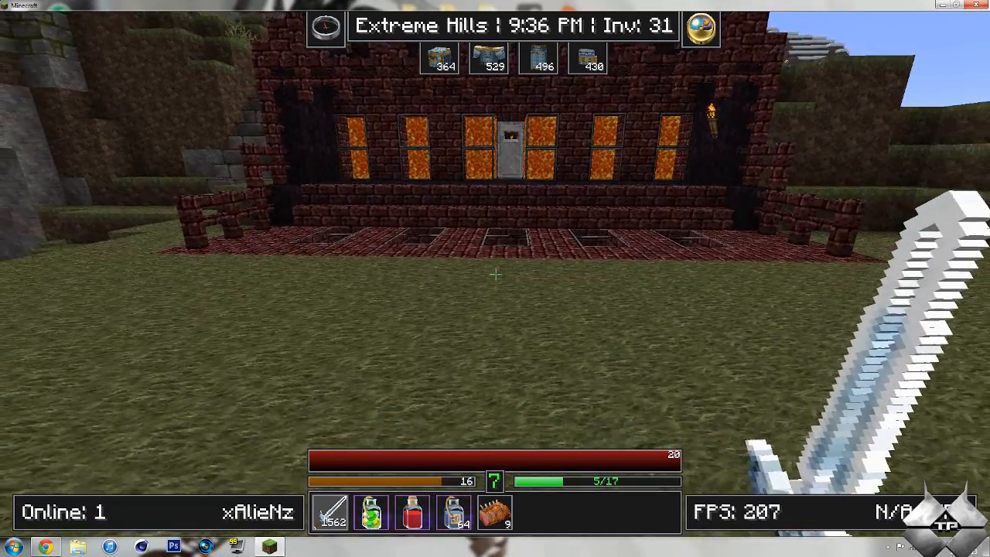
{"action": "mouse_move", "coordinate": [495, 275]}
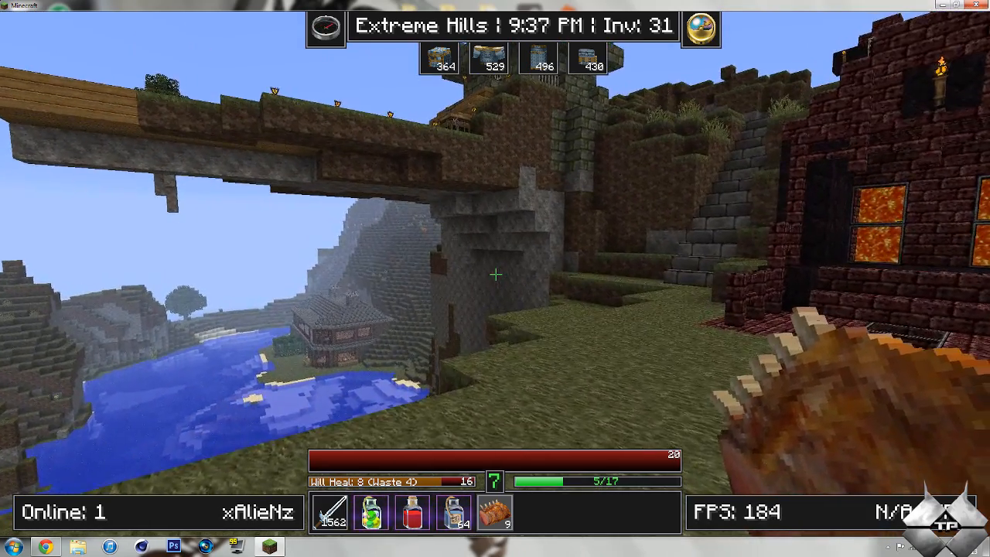
{"action": "mouse_move", "coordinate": [495, 274]}
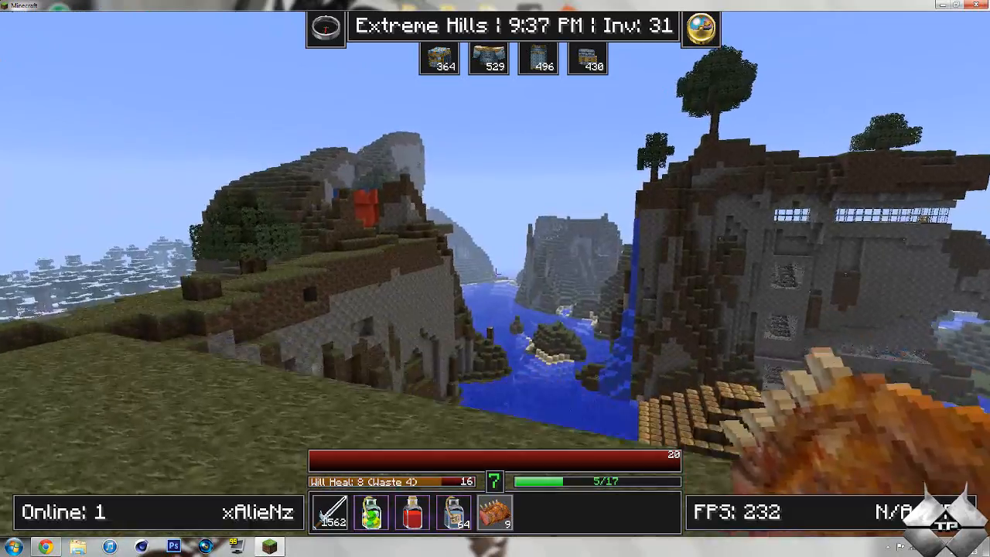
{"action": "mouse_move", "coordinate": [495, 275]}
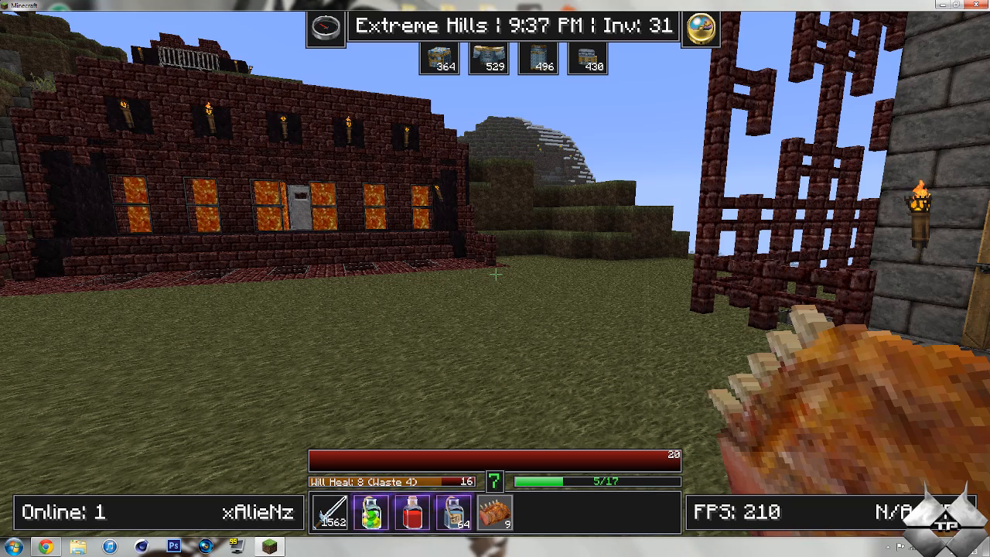
{"action": "mouse_move", "coordinate": [495, 278]}
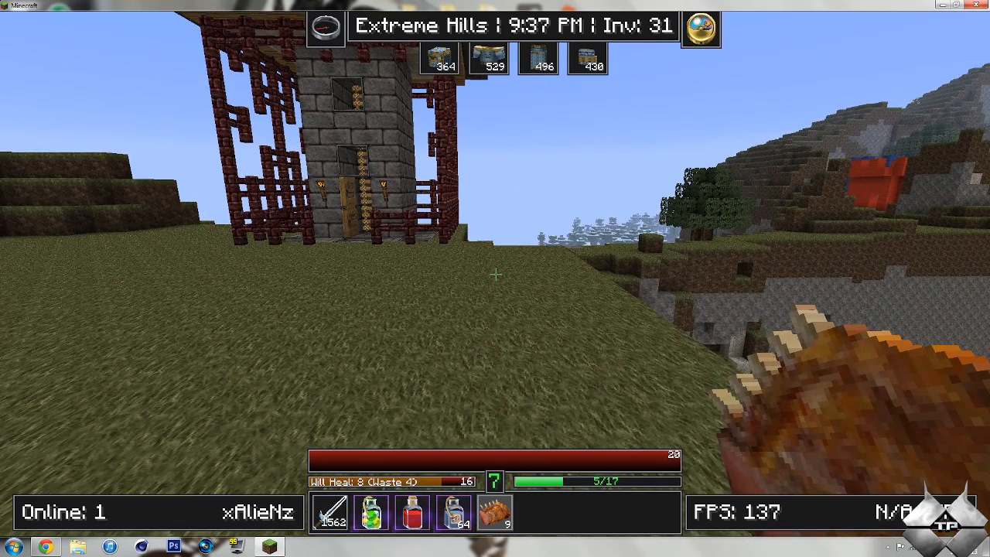
{"action": "mouse_move", "coordinate": [495, 272]}
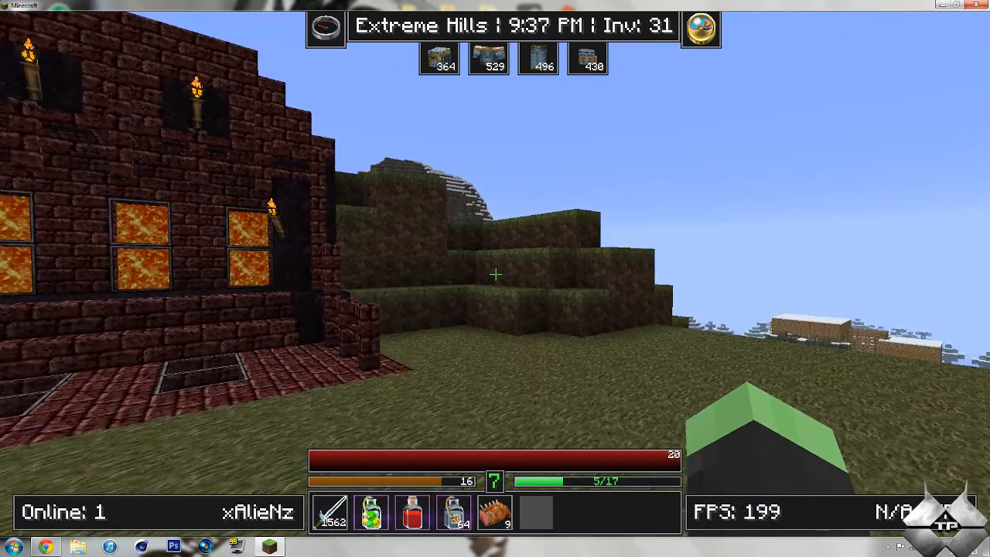
{"action": "mouse_move", "coordinate": [495, 275]}
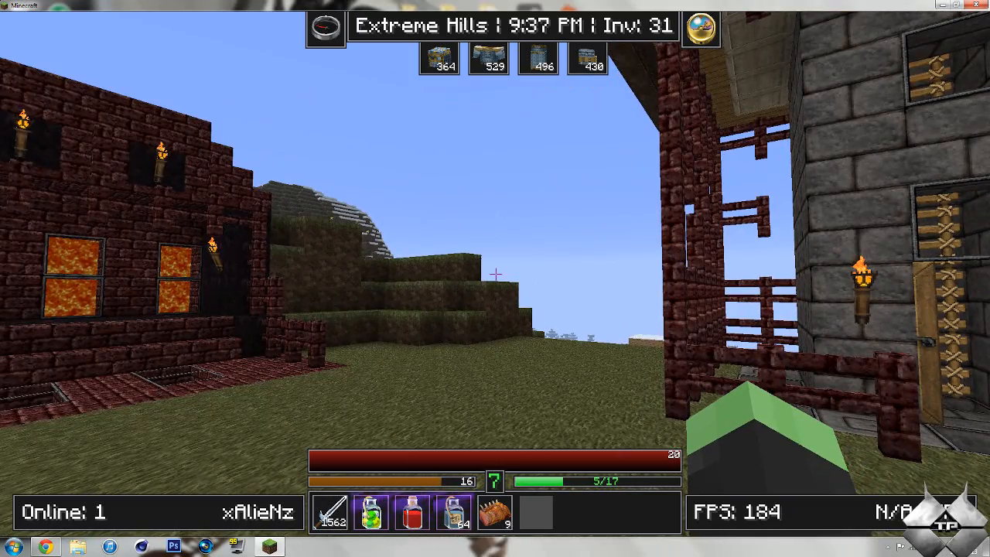
{"action": "mouse_move", "coordinate": [495, 276]}
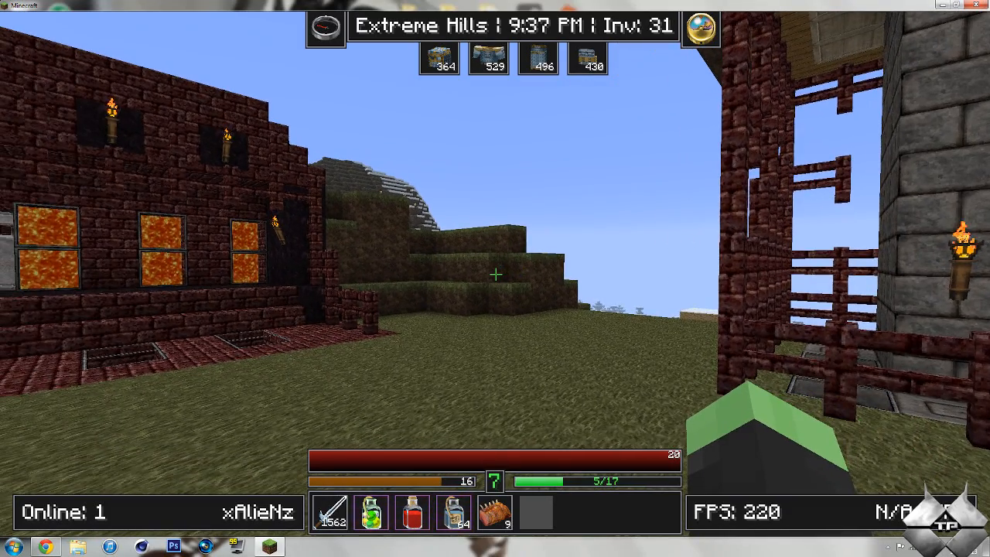
{"action": "mouse_move", "coordinate": [495, 276]}
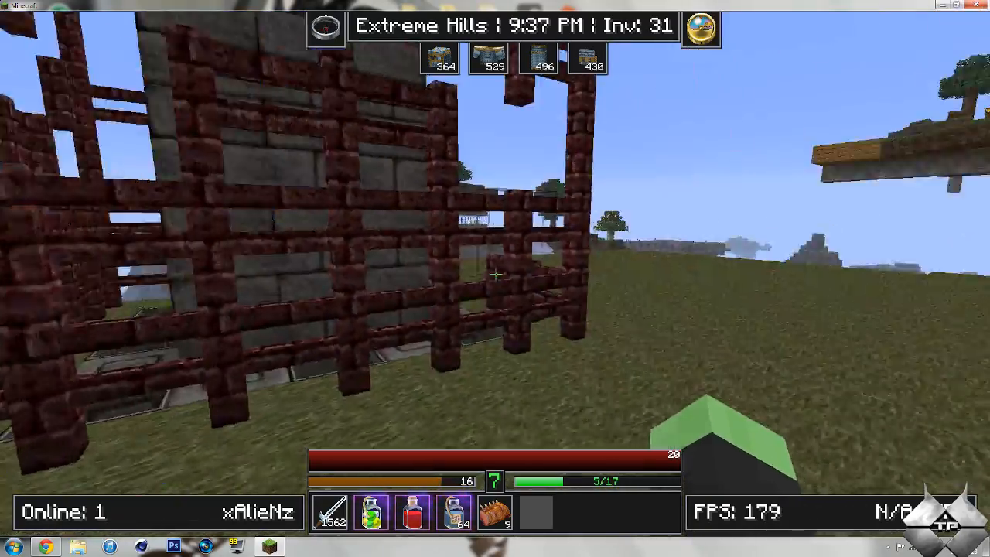
{"action": "mouse_move", "coordinate": [495, 275]}
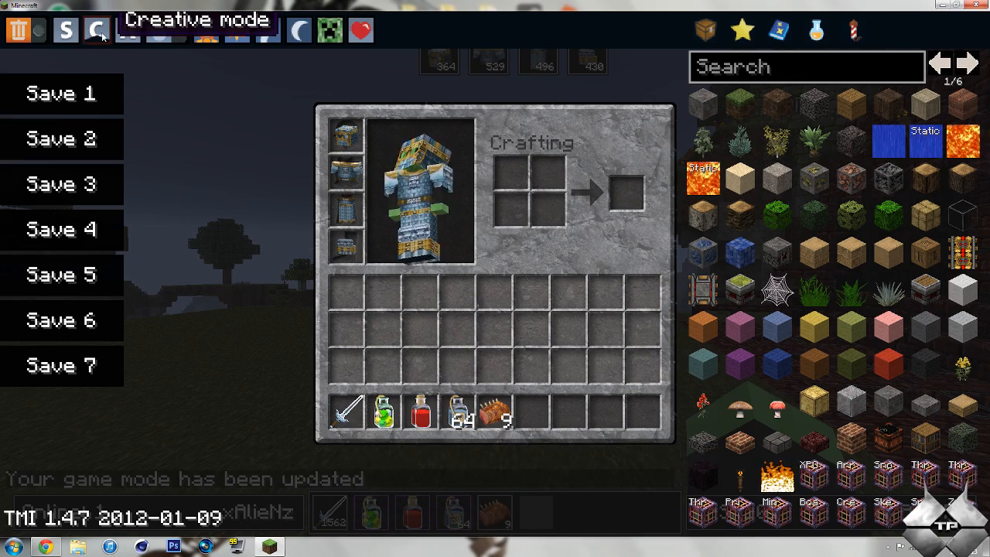
Leave the inventory, fly over the Taiga and back, then pause with the game menu.
{"action": "key", "text": "Escape"}
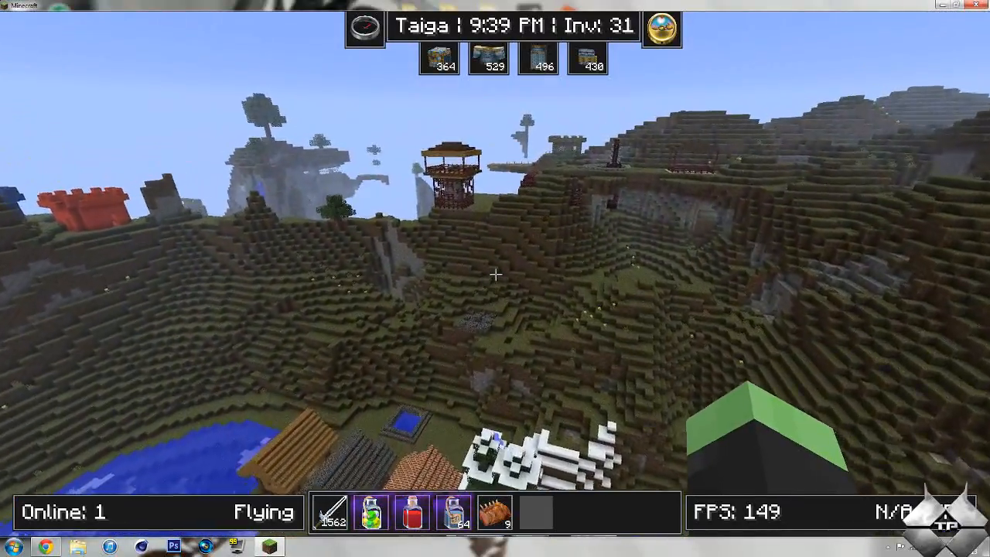
{"action": "mouse_move", "coordinate": [495, 274]}
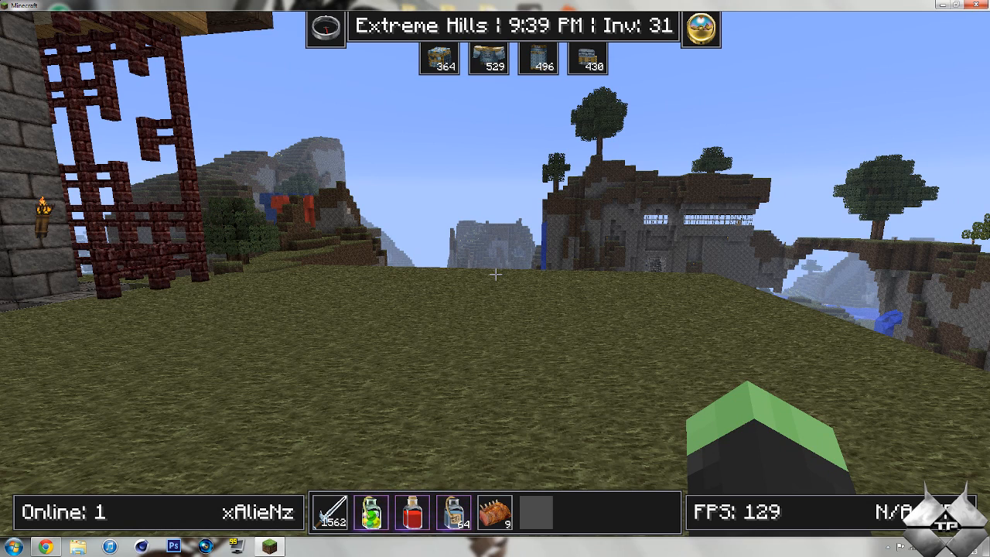
{"action": "key", "text": "Escape"}
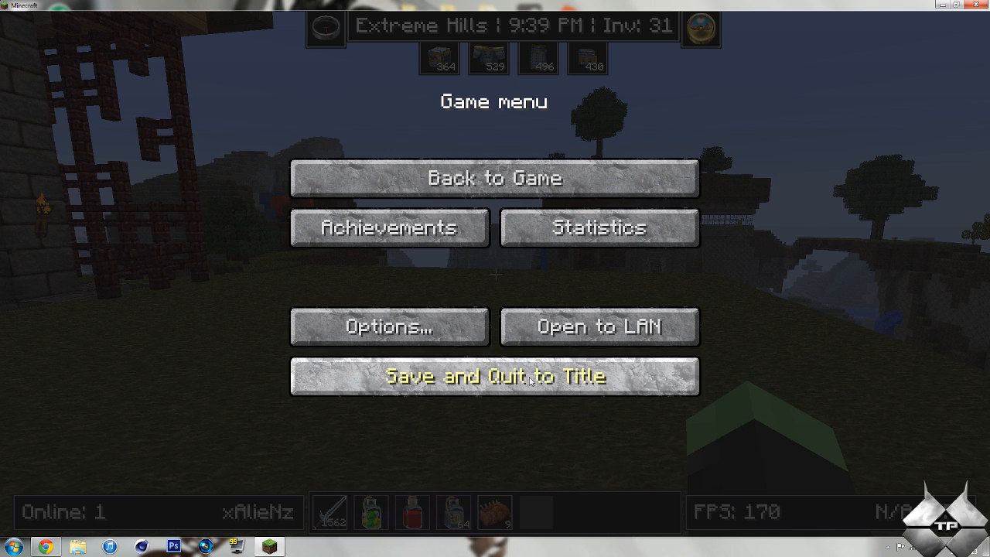
Save the world and quit to the title screen.
{"action": "left_click", "coordinate": [494, 376]}
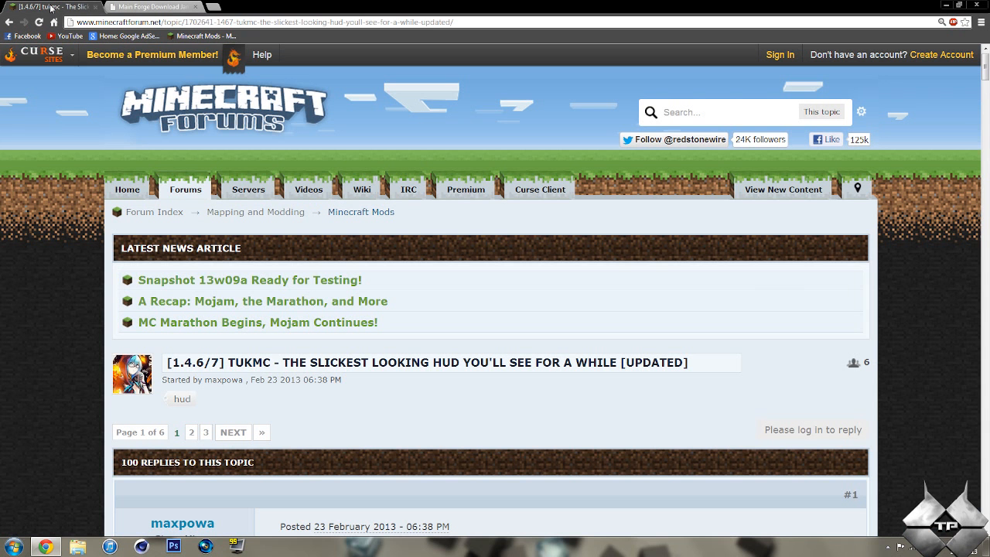
Scroll through the TukMC HUD thread down to its download section.
{"action": "scroll", "scroll_direction": "down", "scroll_amount": 3}
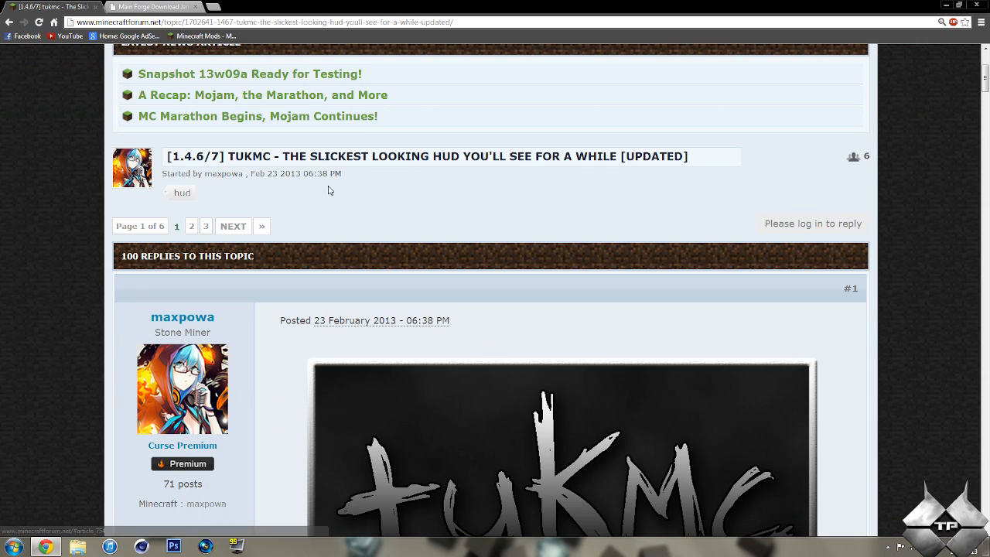
{"action": "mouse_move", "coordinate": [527, 169]}
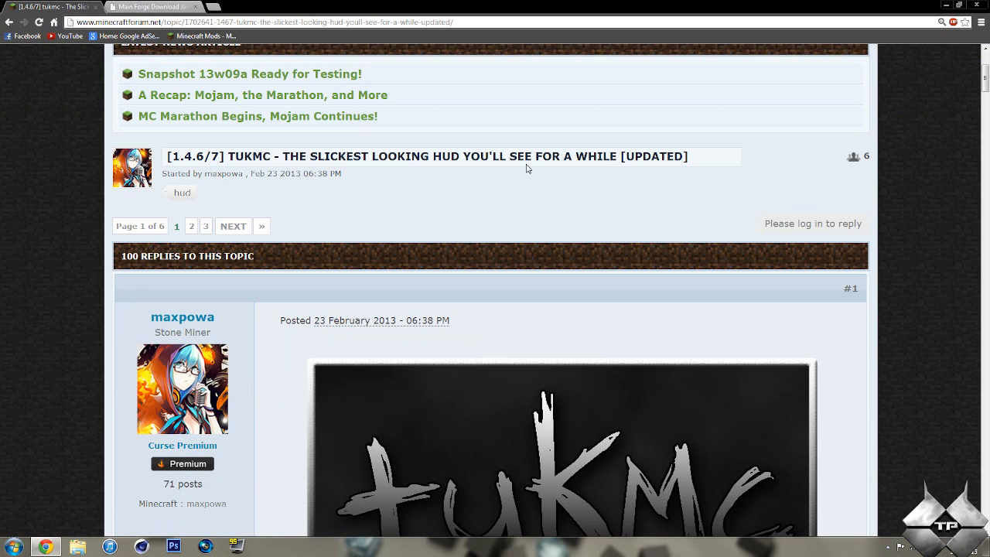
{"action": "mouse_move", "coordinate": [374, 217]}
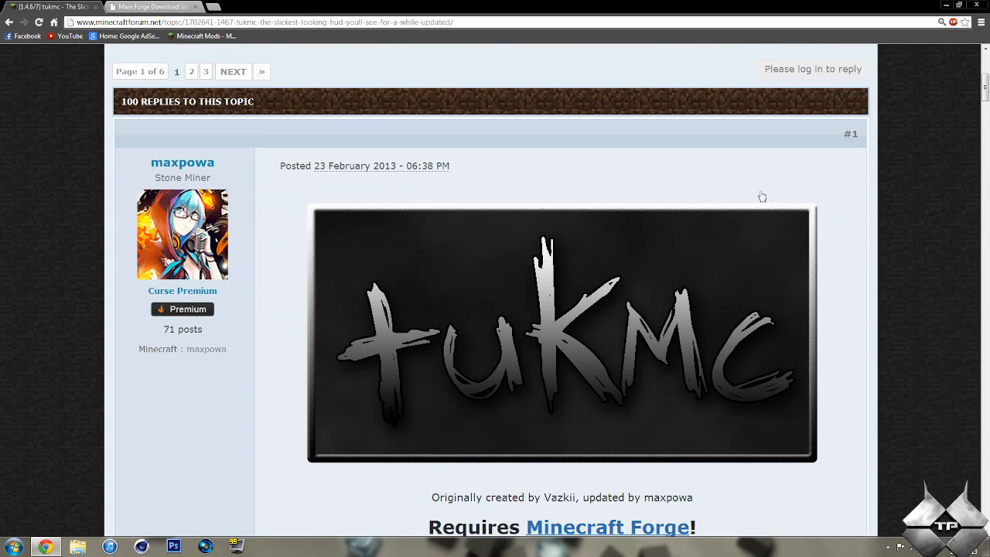
{"action": "scroll", "scroll_direction": "down", "scroll_amount": 3}
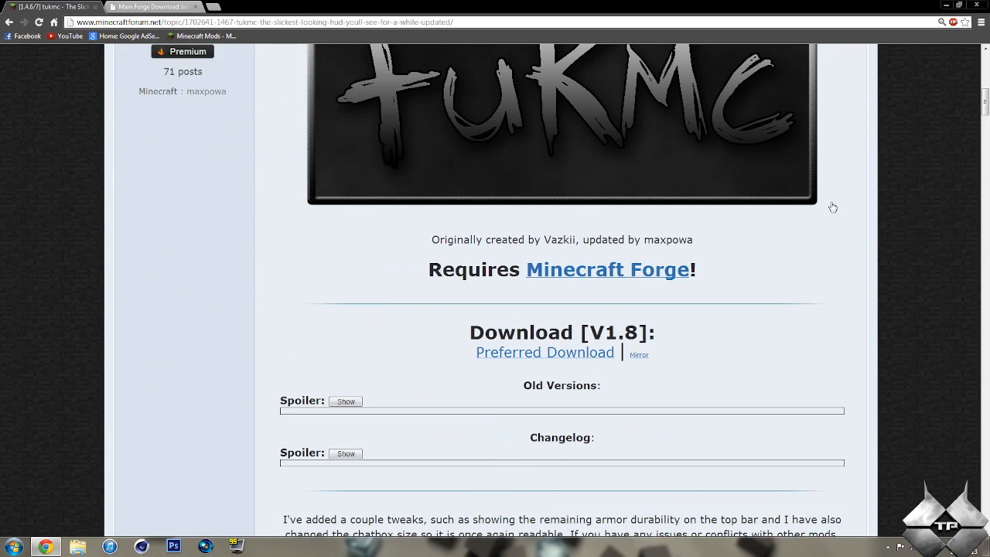
{"action": "scroll", "scroll_direction": "down", "scroll_amount": 3}
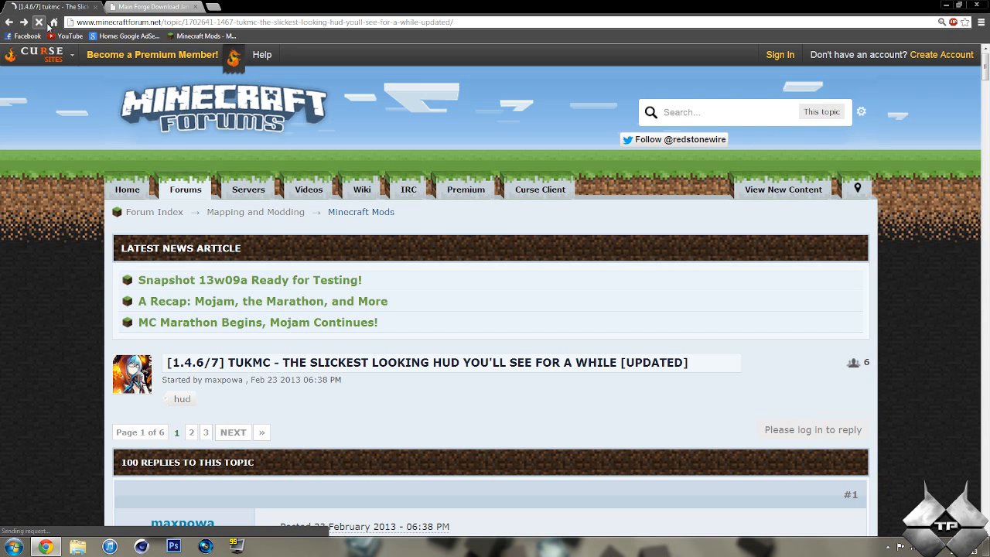
{"action": "scroll", "scroll_direction": "down", "scroll_amount": 3}
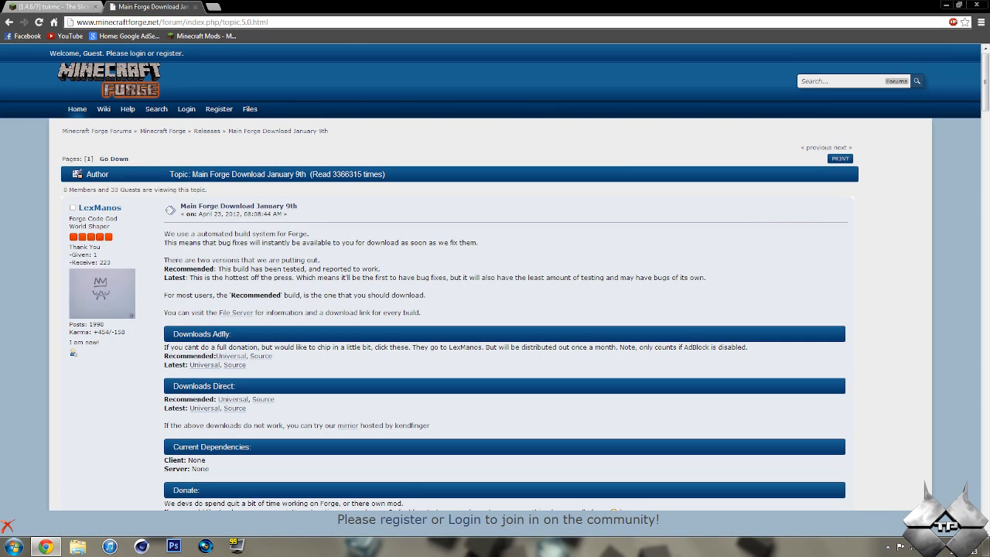
Scroll the Main Forge Download post to the recommended universal build links.
{"action": "scroll", "scroll_direction": "down", "scroll_amount": 3}
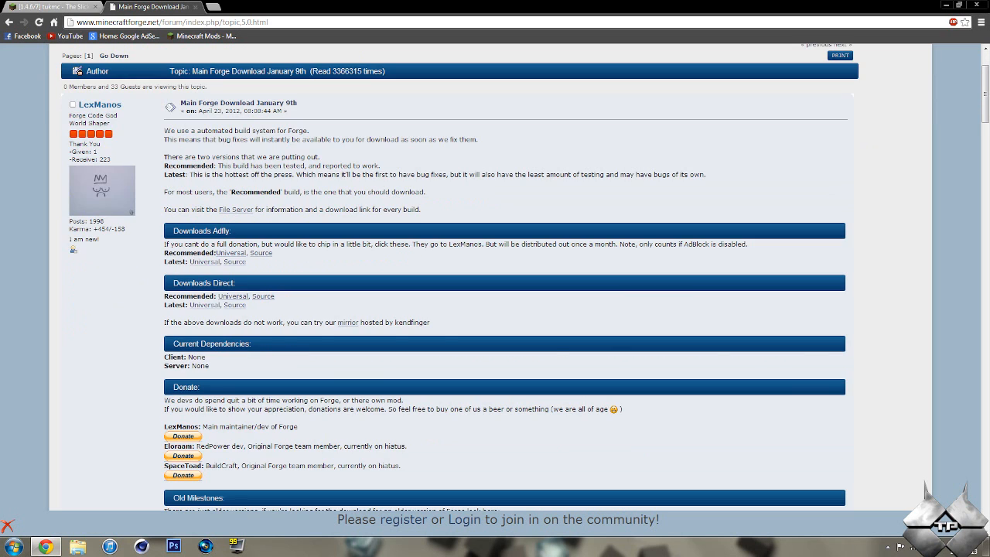
{"action": "scroll", "scroll_direction": "down", "scroll_amount": 3}
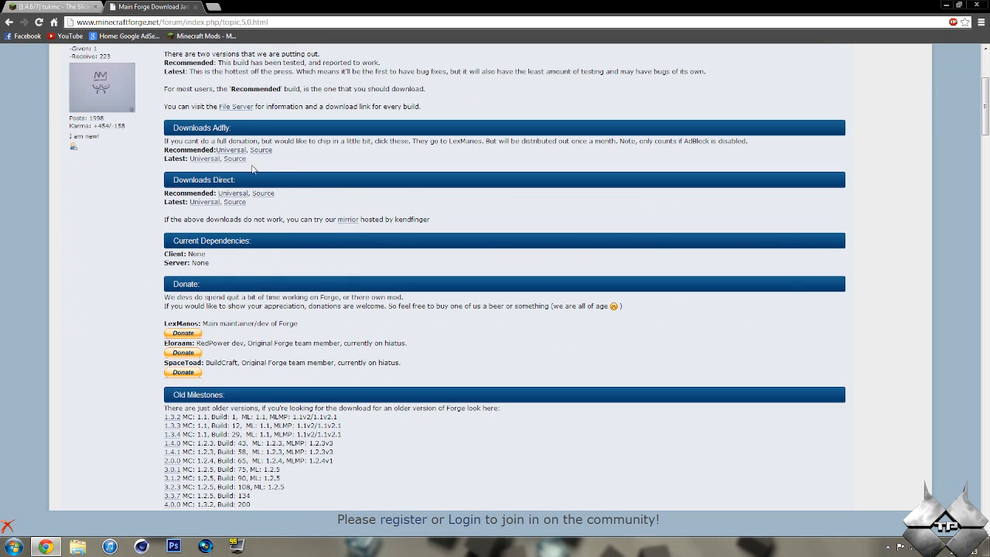
{"action": "scroll", "scroll_direction": "up", "scroll_amount": 3}
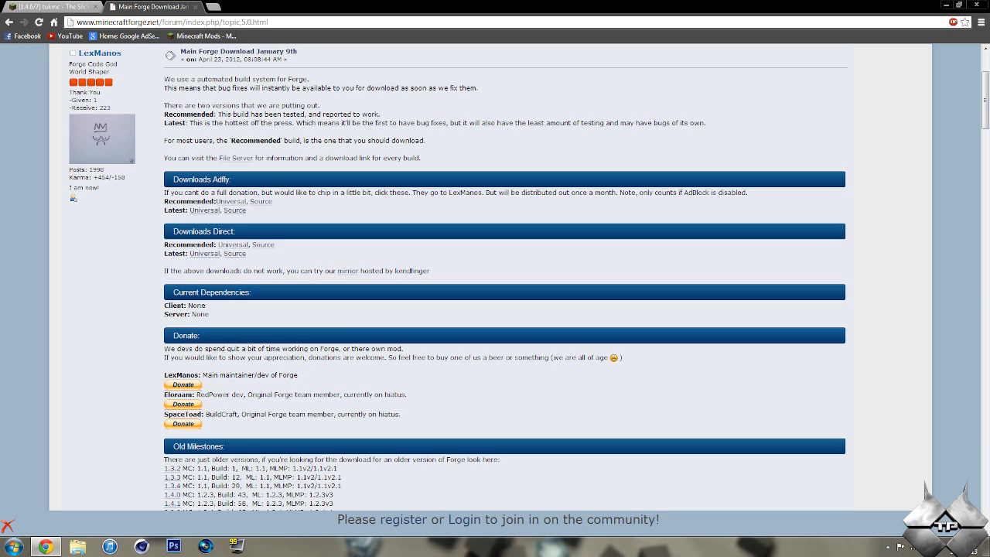
{"action": "mouse_move", "coordinate": [232, 248]}
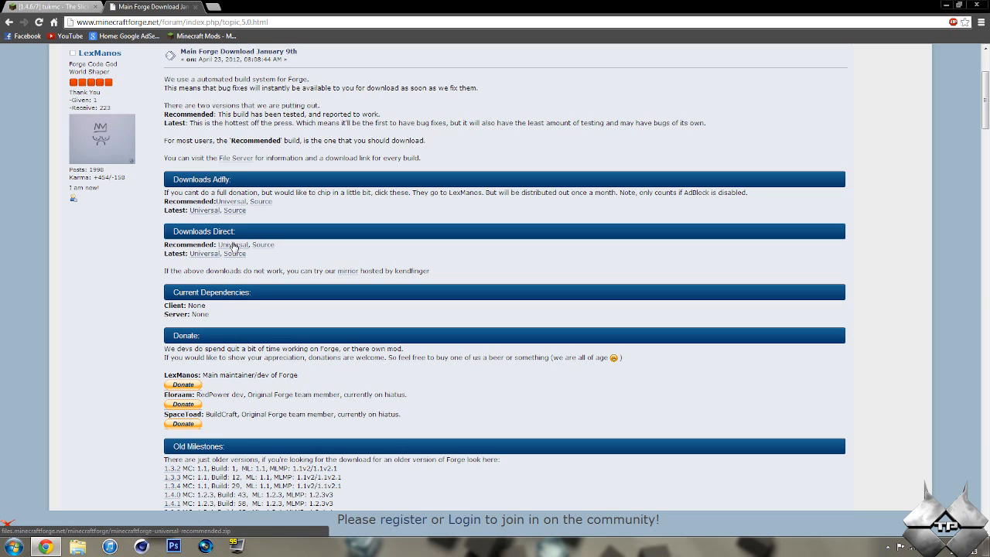
{"action": "mouse_move", "coordinate": [223, 248]}
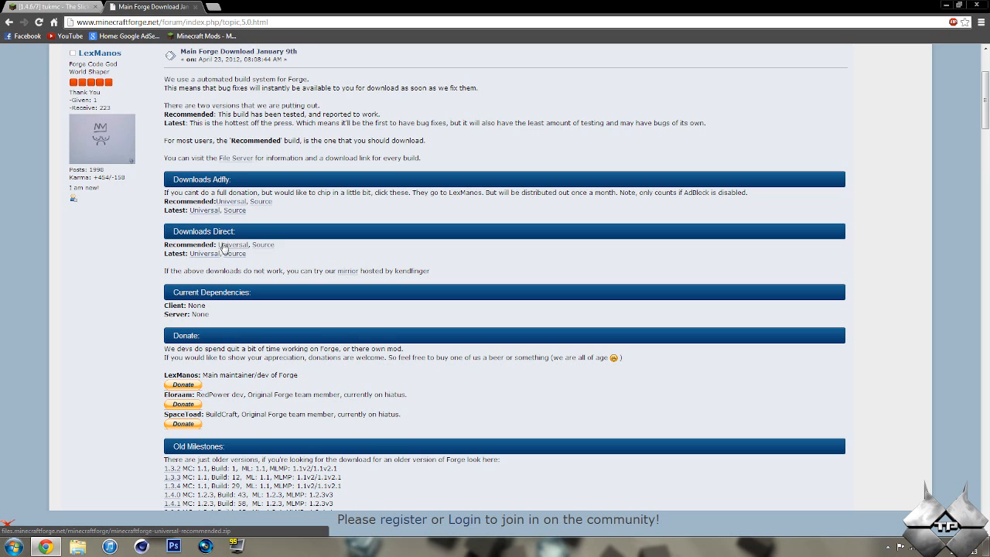
{"action": "mouse_move", "coordinate": [907, 149]}
{"action": "type", "text": "%"}
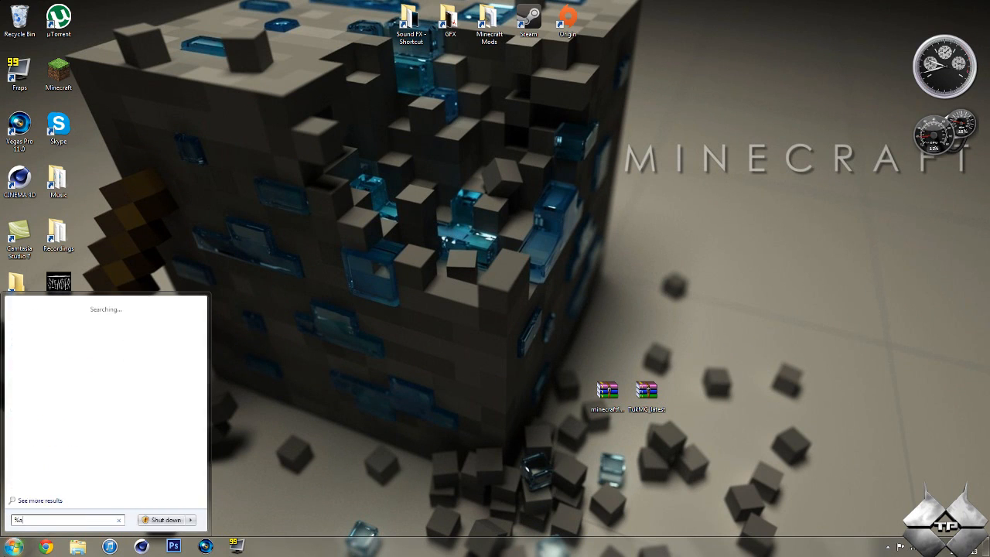
Navigate %appdata% > .minecraft > bin and open minecraft.jar as a WinRAR archive.
{"action": "type", "text": "appdata%"}
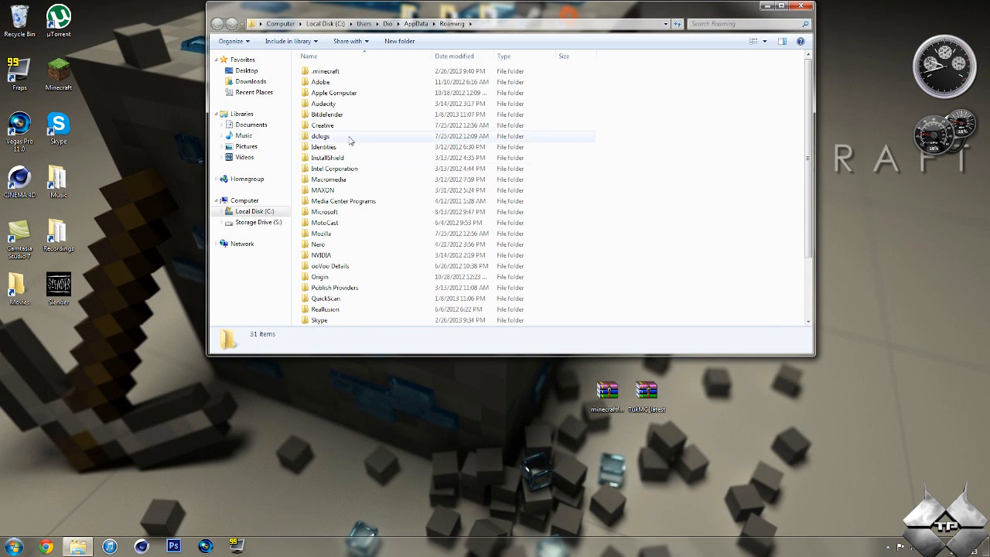
{"action": "double_click", "coordinate": [326, 71]}
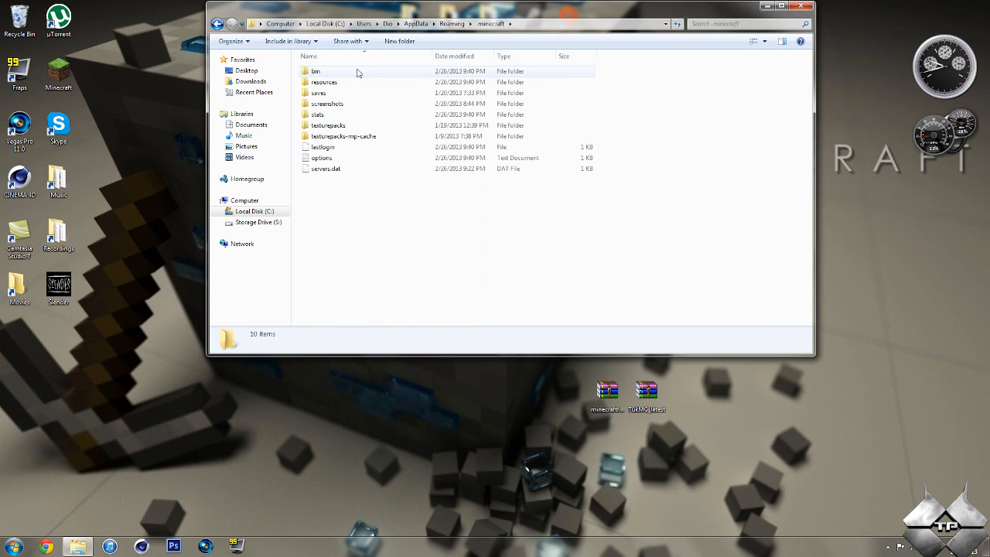
{"action": "double_click", "coordinate": [315, 71]}
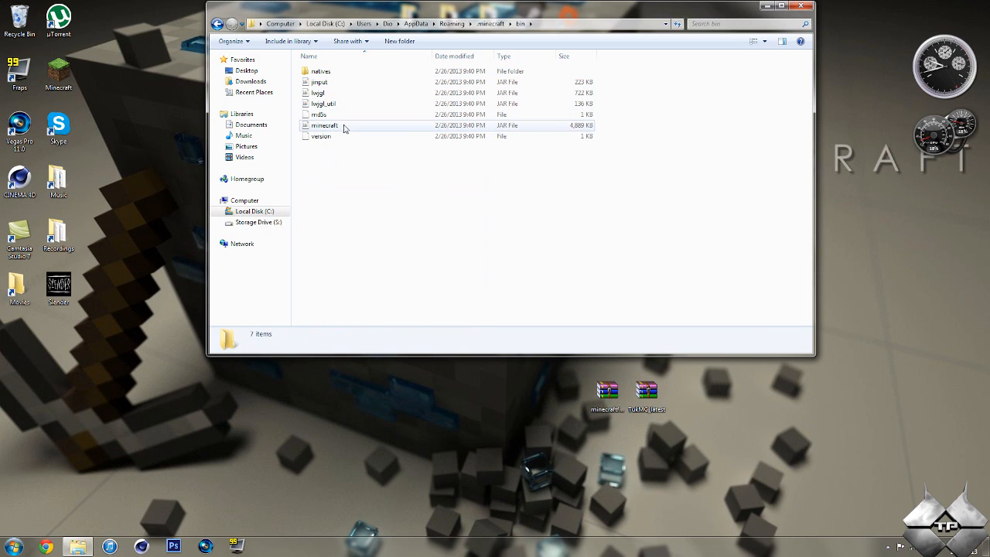
{"action": "right_click", "coordinate": [343, 125]}
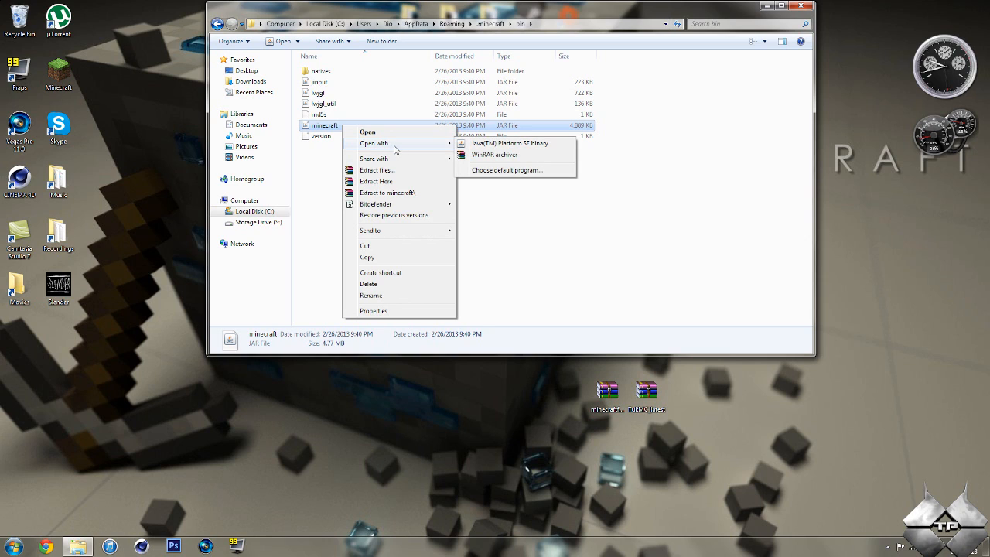
{"action": "mouse_move", "coordinate": [427, 147]}
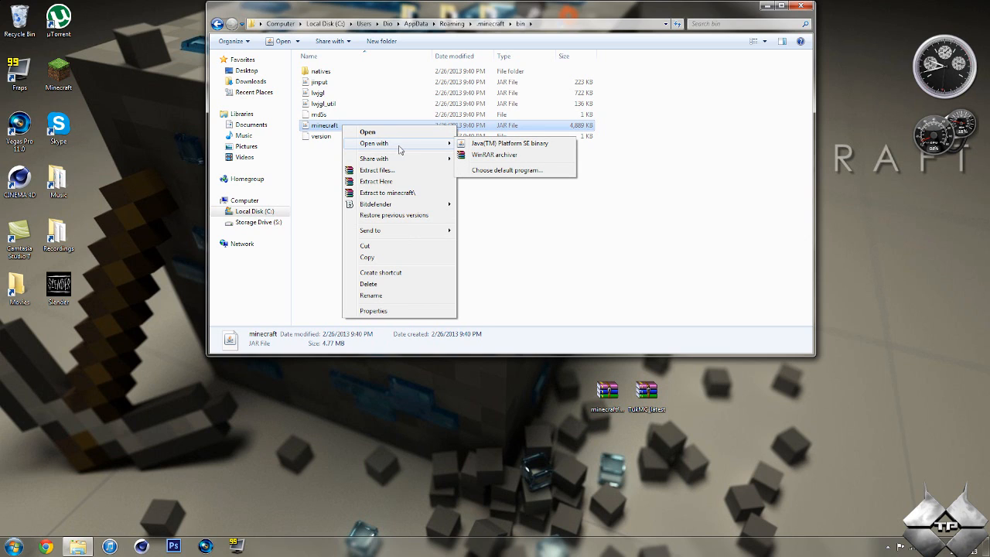
{"action": "mouse_move", "coordinate": [494, 155]}
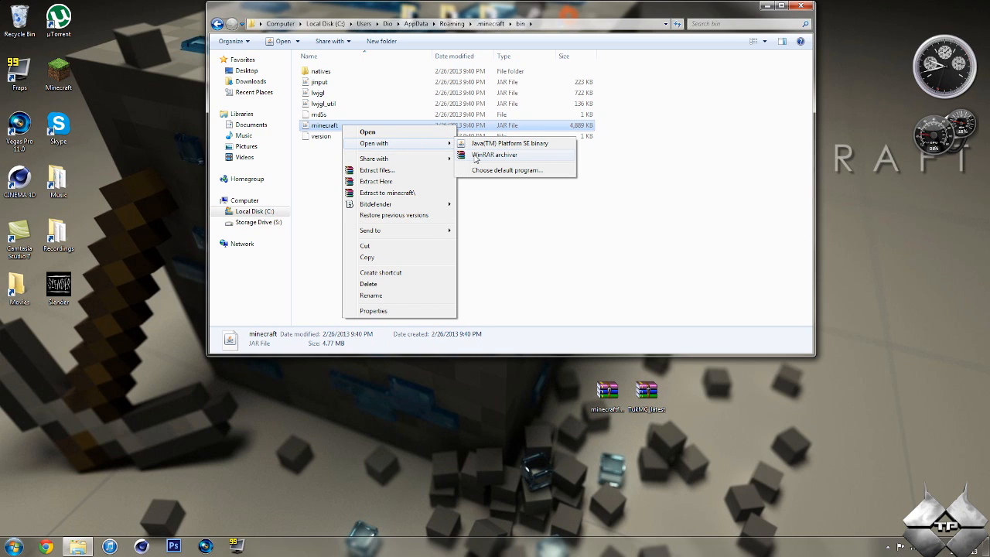
{"action": "left_click", "coordinate": [495, 154]}
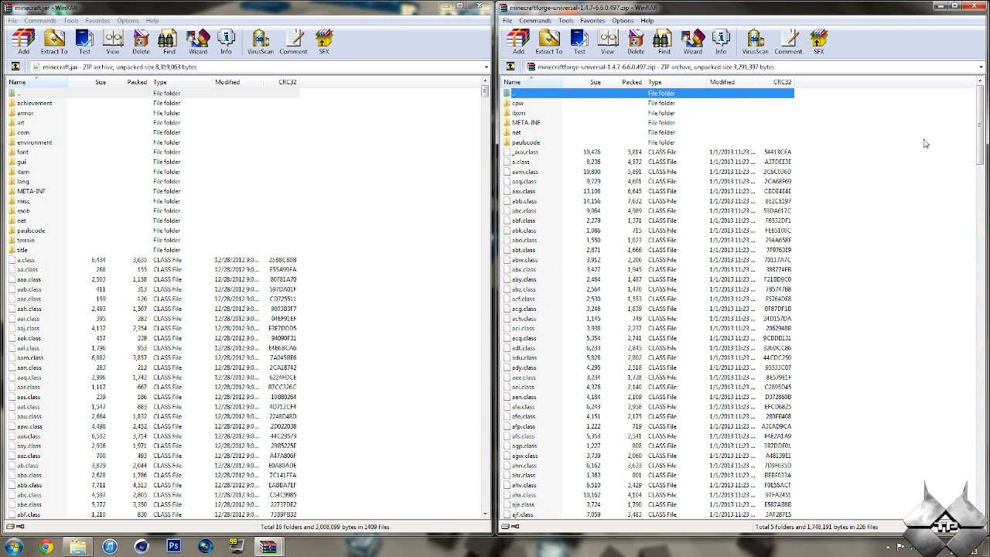
Add all Forge universal files into minecraft.jar and close the Forge zip window.
{"action": "key", "text": "ctrl+a"}
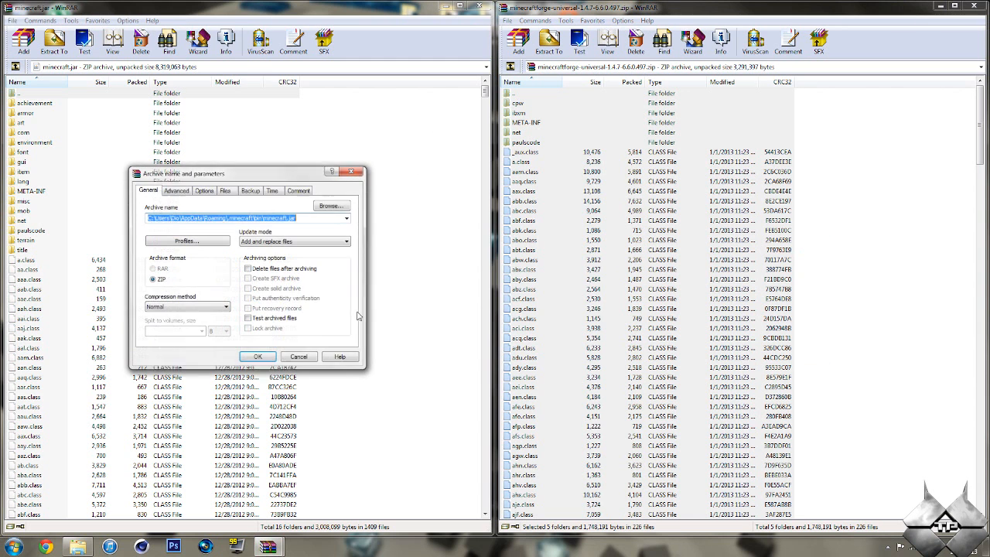
{"action": "left_click", "coordinate": [257, 356]}
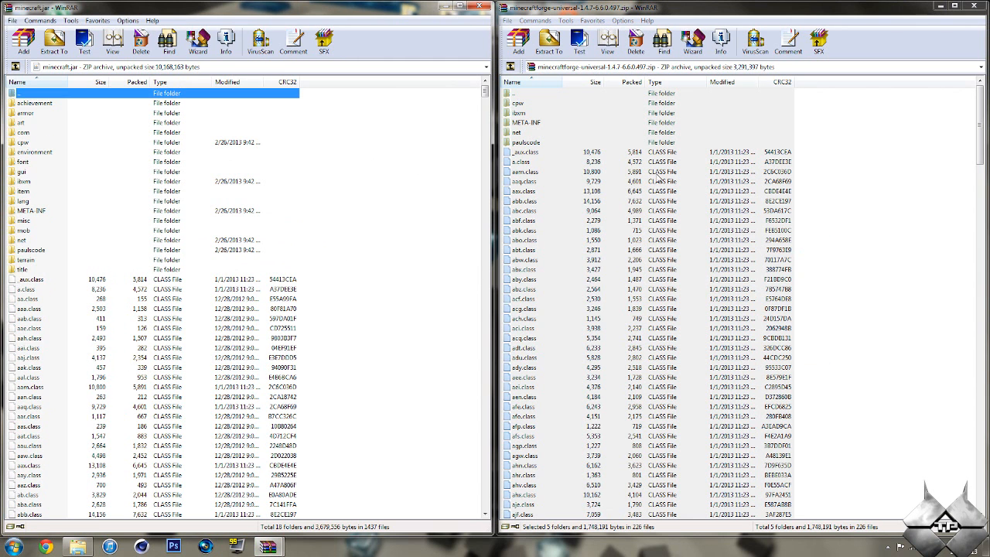
{"action": "left_click", "coordinate": [975, 6]}
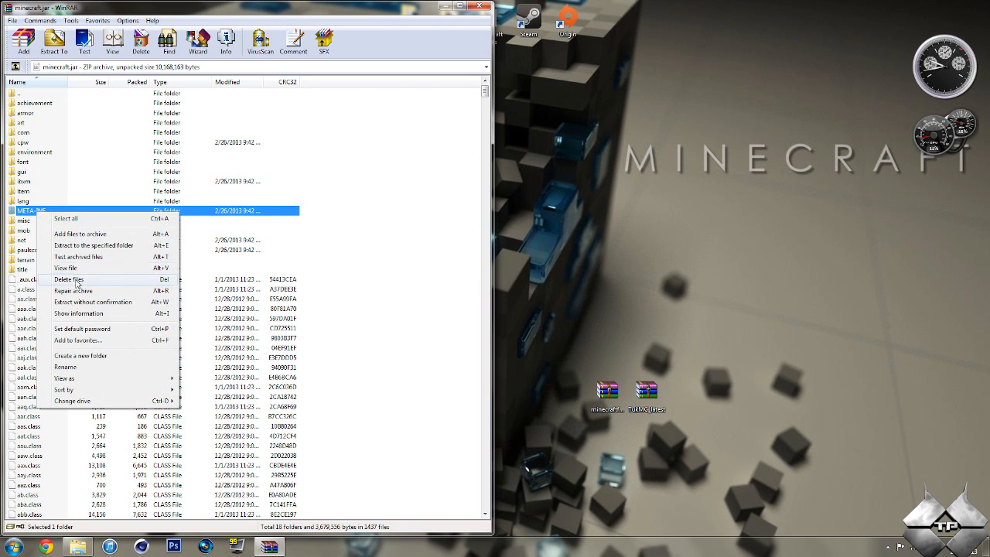
Delete META-INF from minecraft.jar and close the edited archive.
{"action": "left_click", "coordinate": [65, 277]}
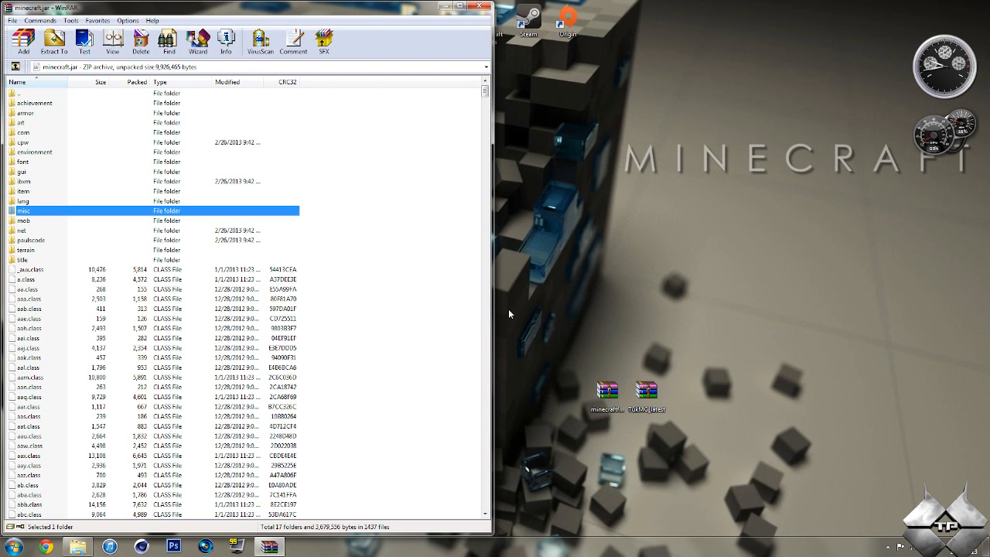
{"action": "mouse_move", "coordinate": [506, 309]}
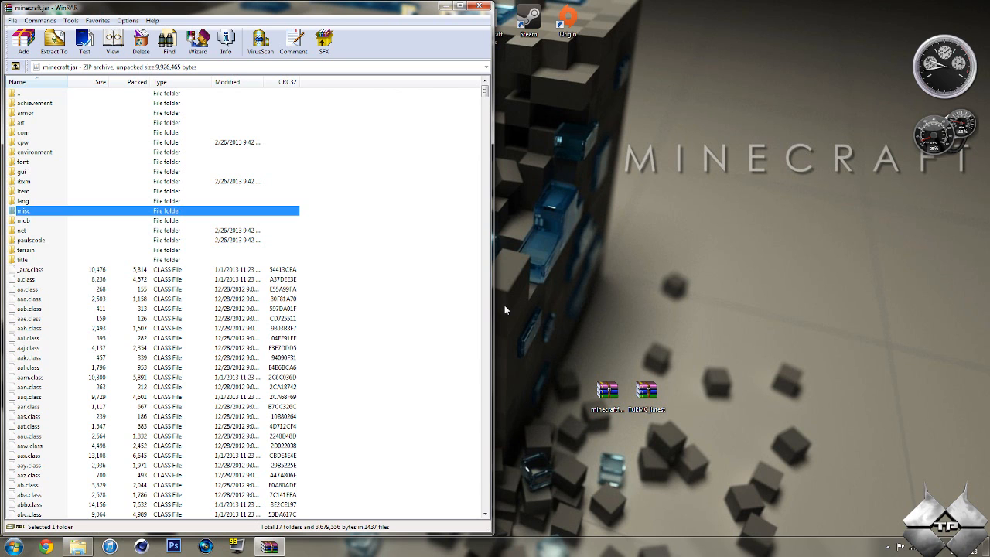
{"action": "mouse_move", "coordinate": [473, 22]}
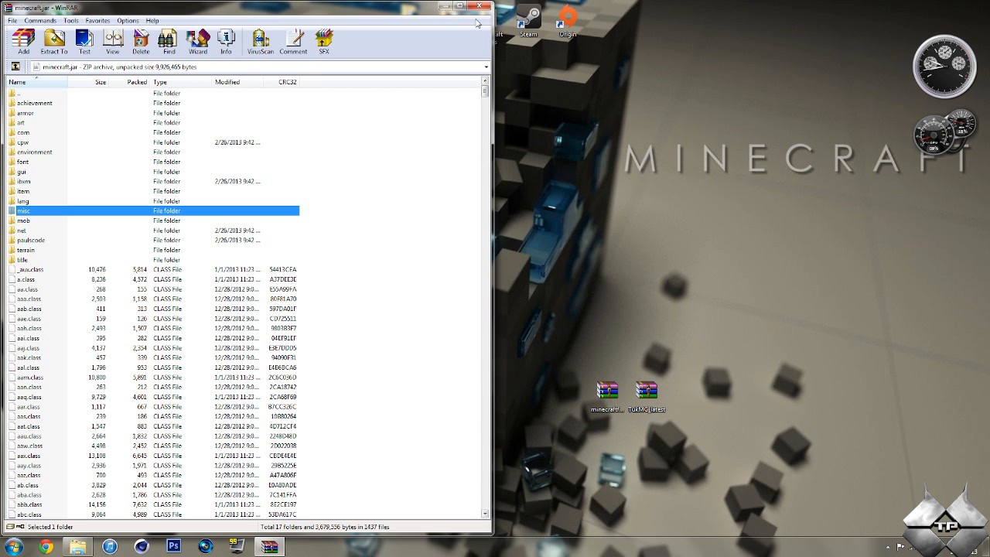
{"action": "left_click", "coordinate": [455, 6]}
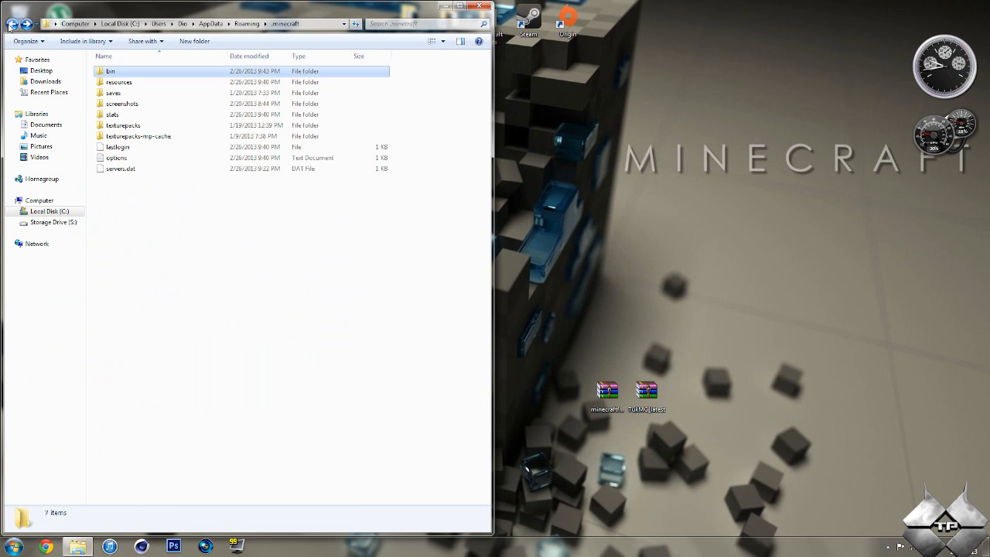
Create a new folder named mods inside the .minecraft folder via New > Folder.
{"action": "left_click", "coordinate": [124, 72]}
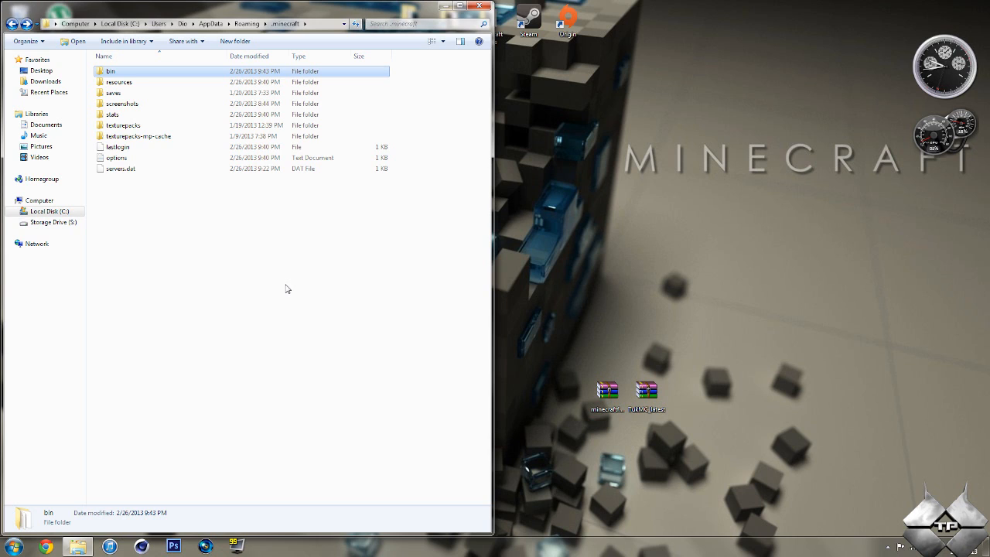
{"action": "right_click", "coordinate": [272, 282]}
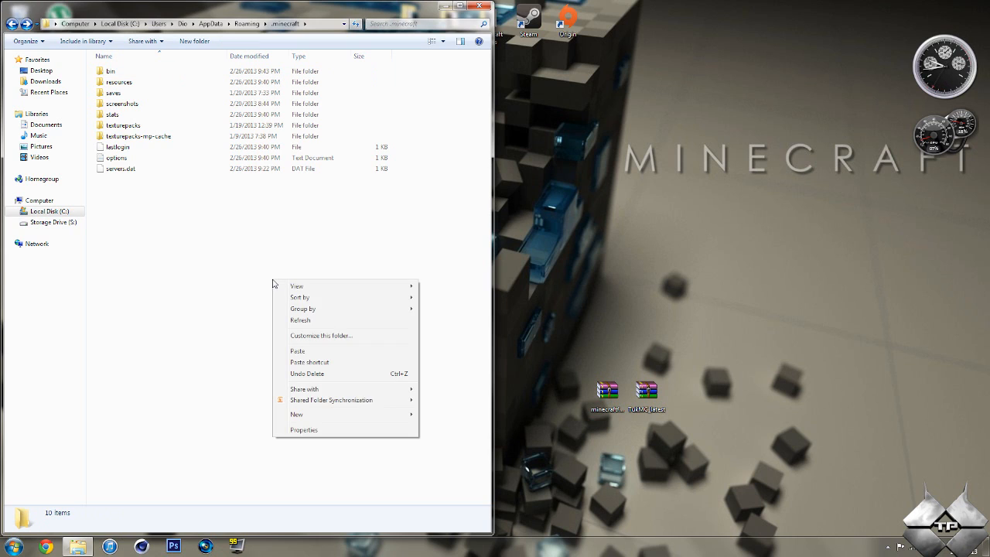
{"action": "mouse_move", "coordinate": [340, 424]}
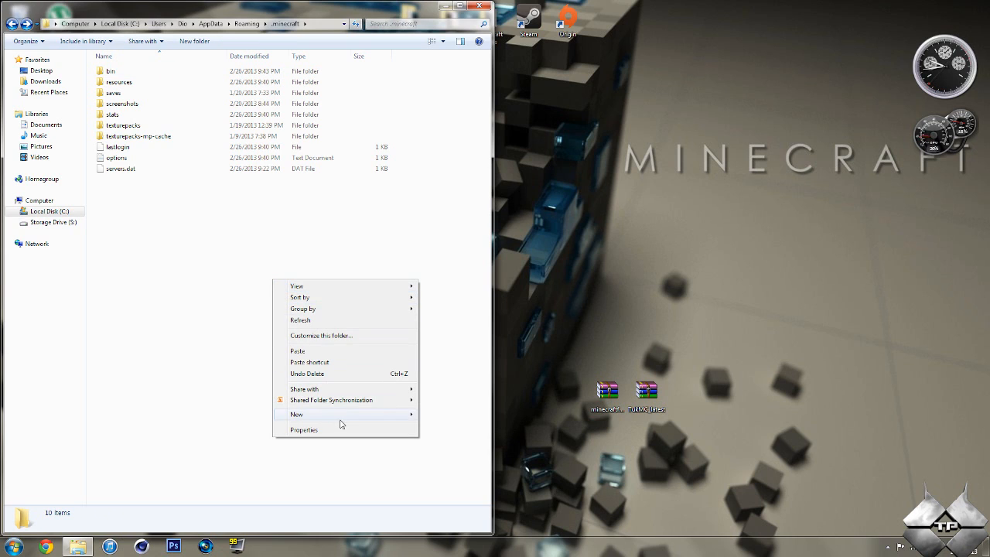
{"action": "left_click", "coordinate": [297, 414]}
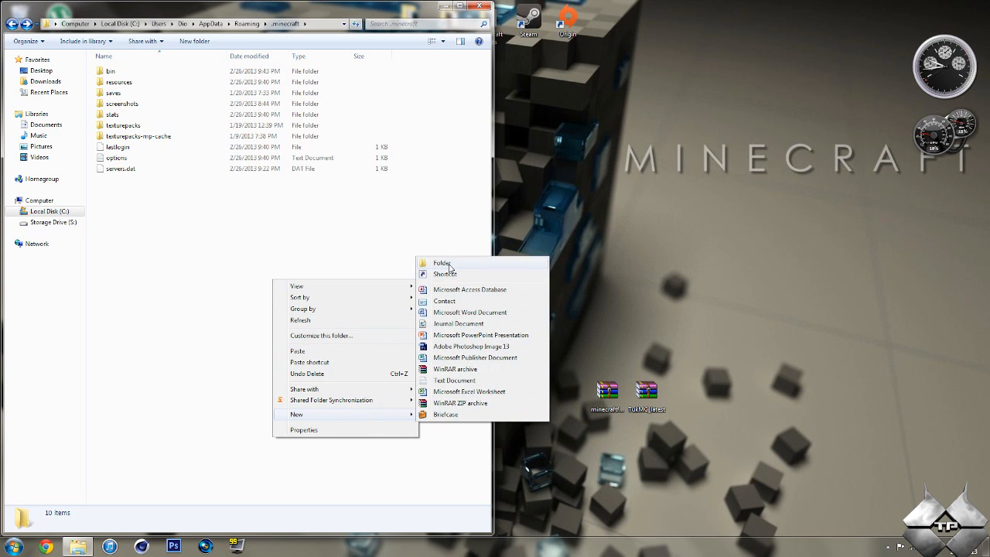
{"action": "left_click", "coordinate": [439, 263]}
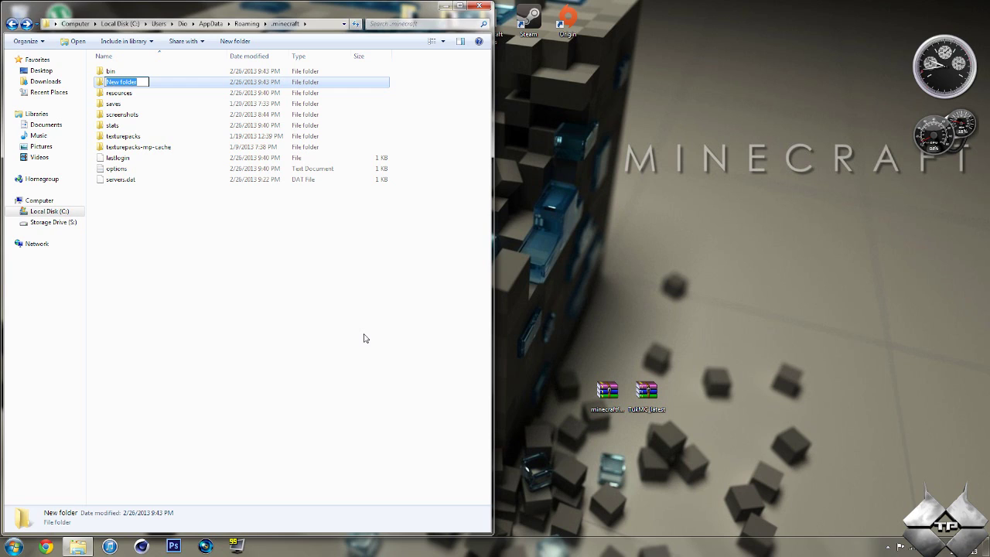
{"action": "type", "text": "mods"}
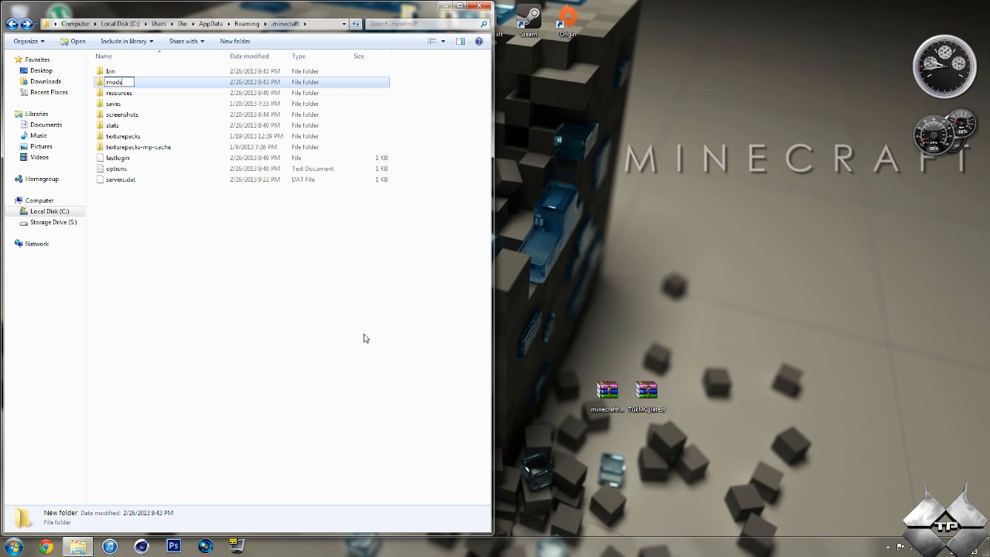
{"action": "mouse_move", "coordinate": [249, 304]}
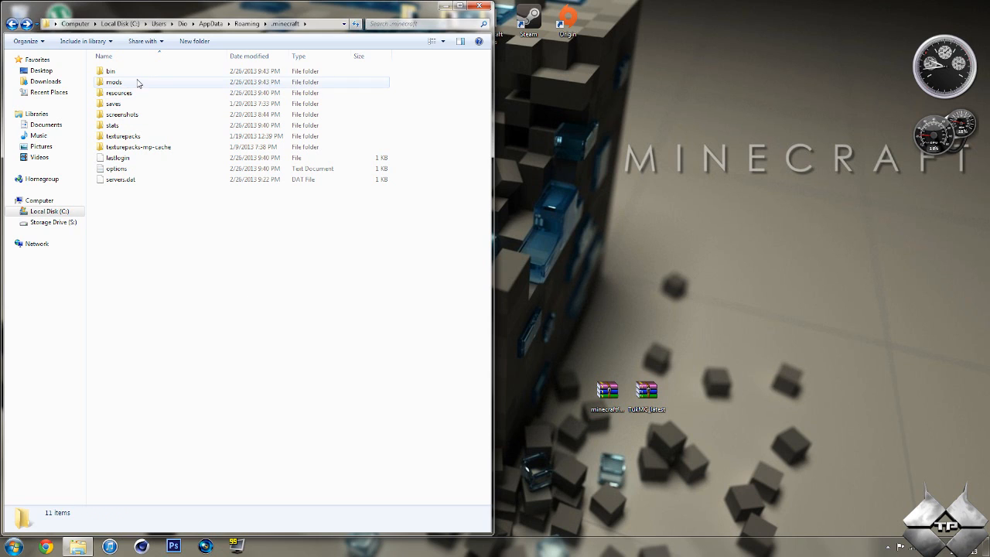
Move TukMC_latest.zip from the desktop into the mods folder and close Explorer.
{"action": "double_click", "coordinate": [117, 78]}
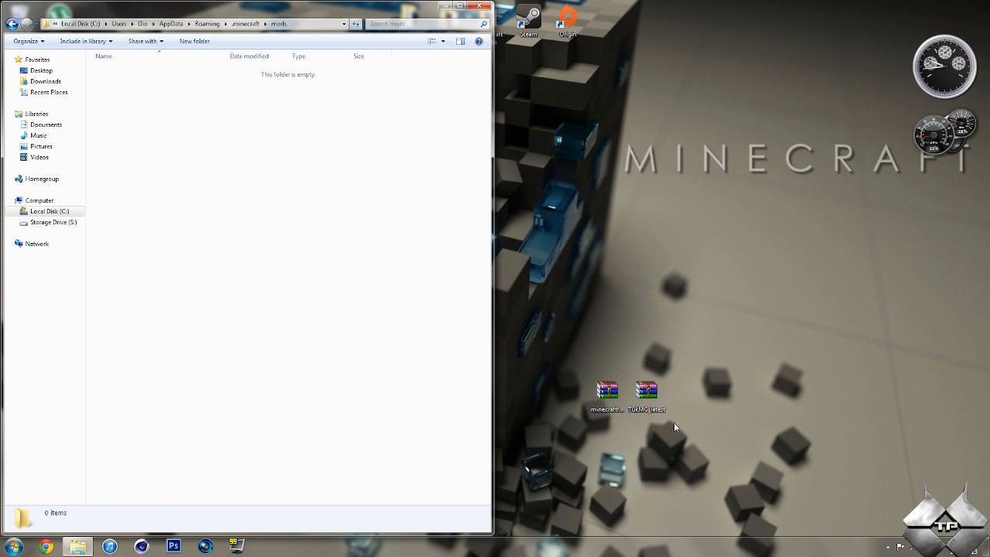
{"action": "left_click", "coordinate": [646, 393]}
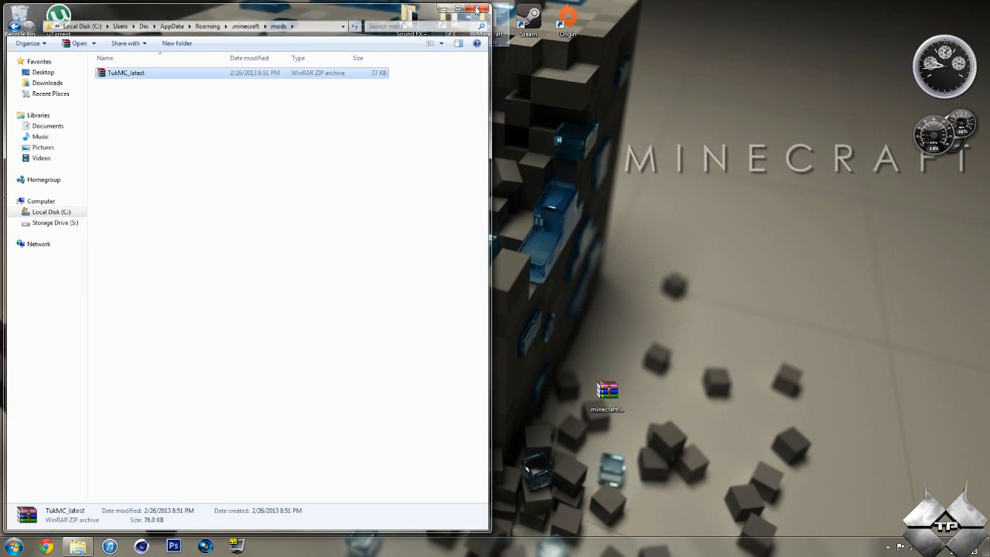
{"action": "left_click", "coordinate": [489, 7]}
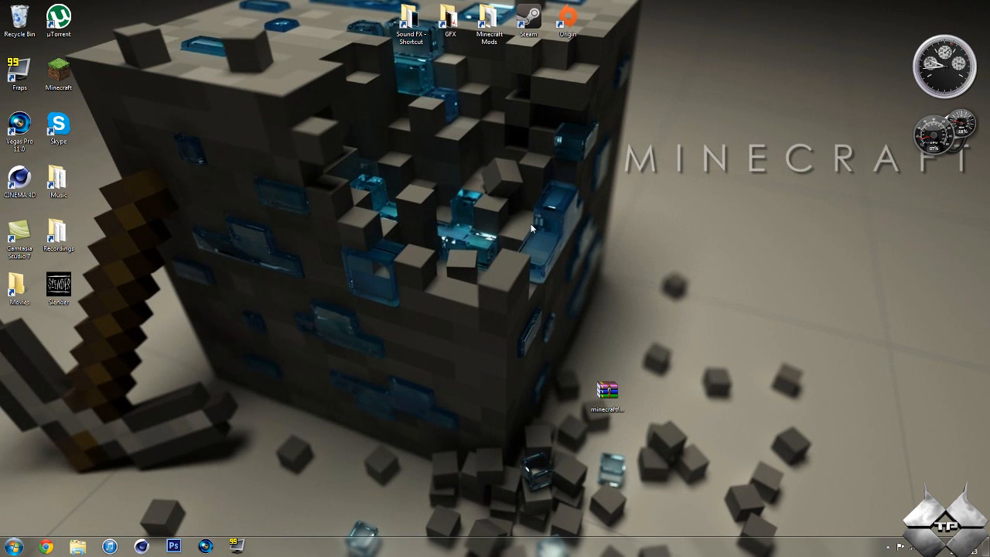